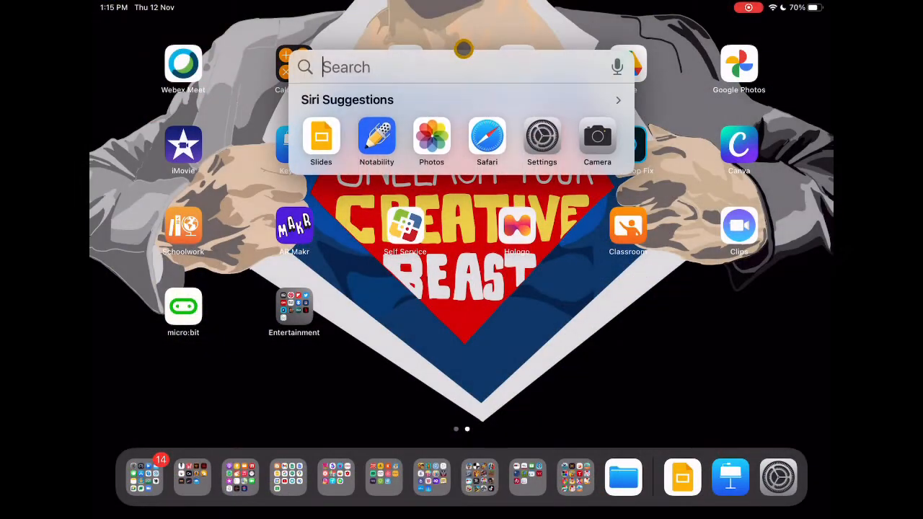
# Launch Keynote via Spotlight search for 'keynote'.
pyautogui.write('keynote')
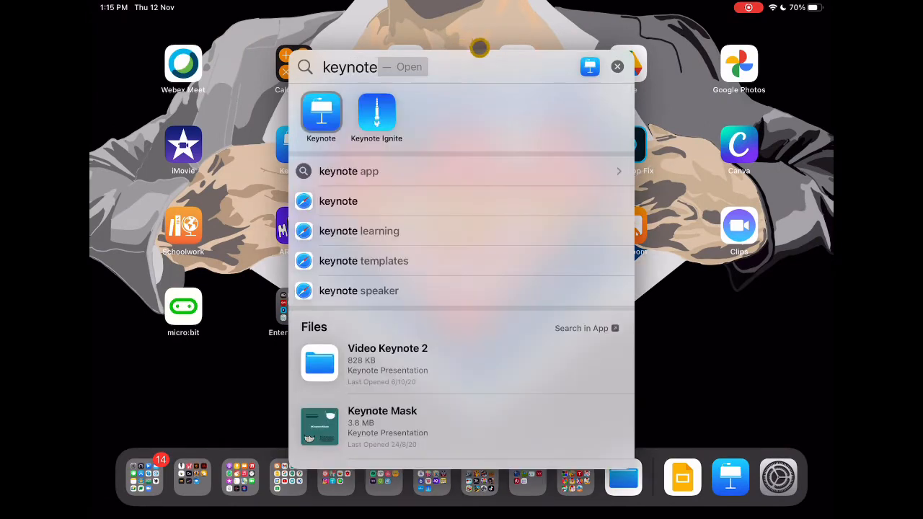
pyautogui.click(320, 115)
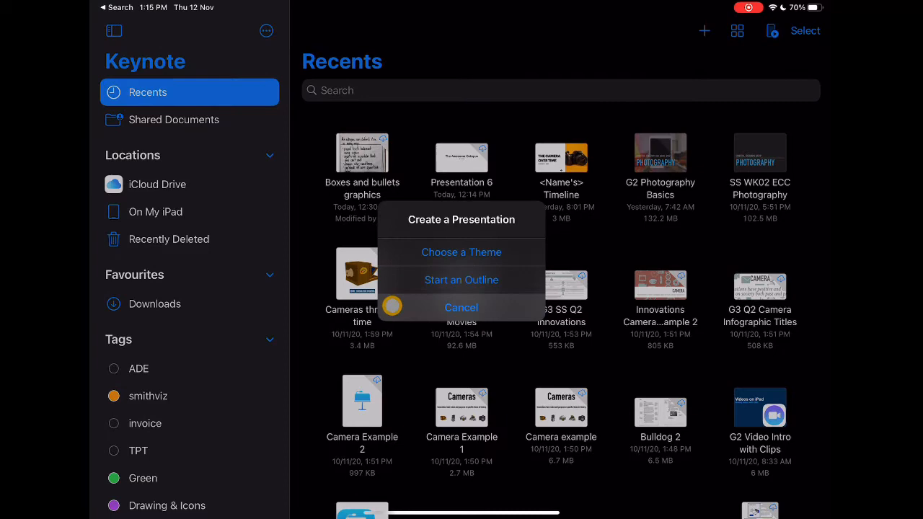
# Create a presentation from the Academy theme titled 'The Amazing Octopus' by Mr Smith.
pyautogui.click(462, 251)
pyautogui.write('The Amazing Oc')
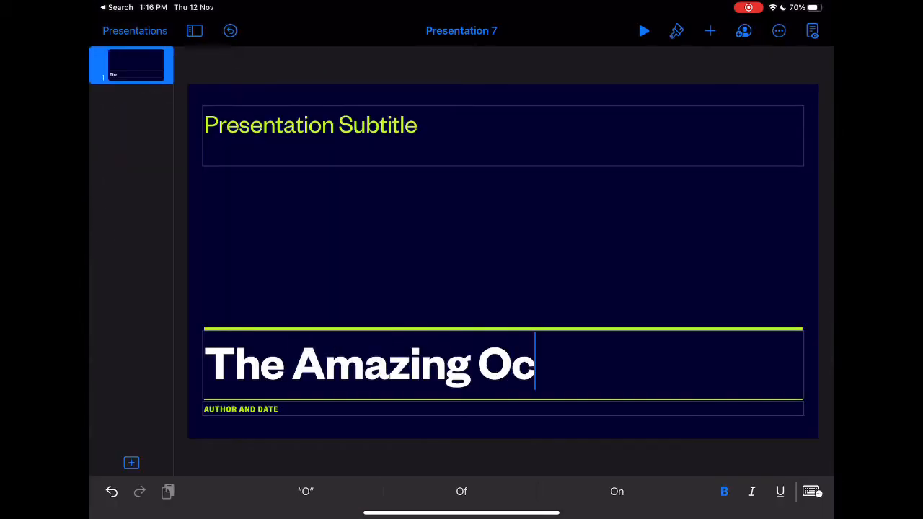
pyautogui.write('topus')
pyautogui.click(503, 408)
pyautogui.write('MR SMITH')
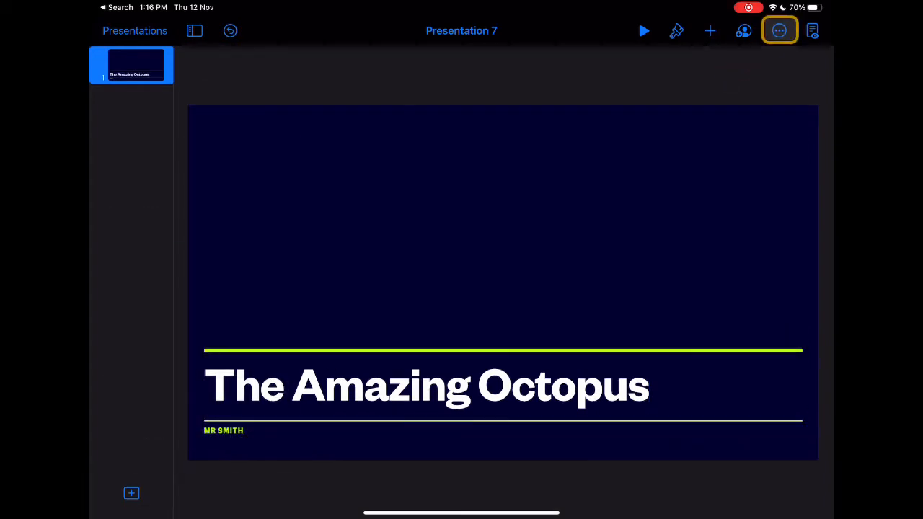
# Change the slide size to portrait 3:4 via Change Theme.
pyautogui.click(778, 31)
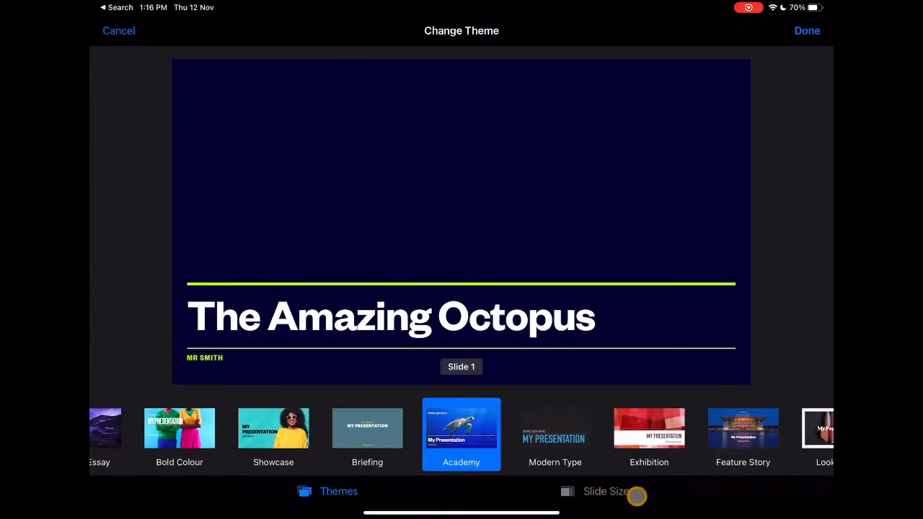
pyautogui.click(594, 490)
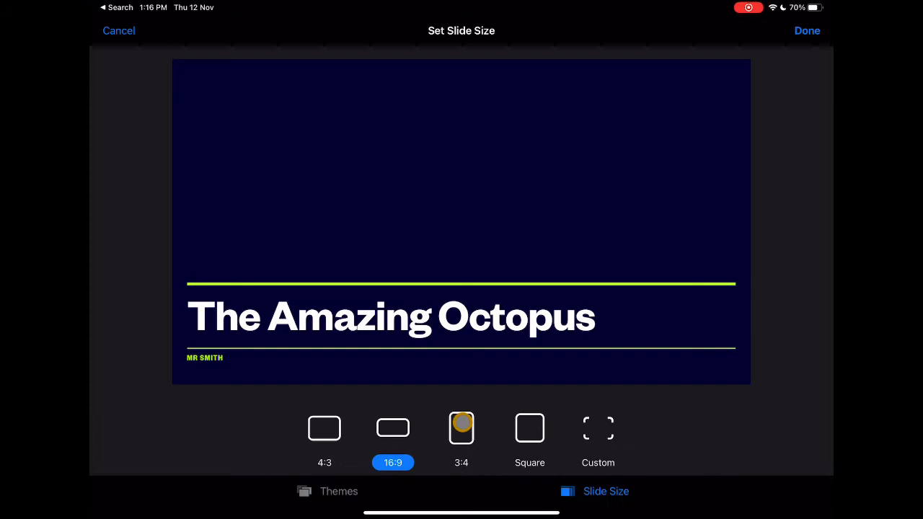
pyautogui.click(461, 427)
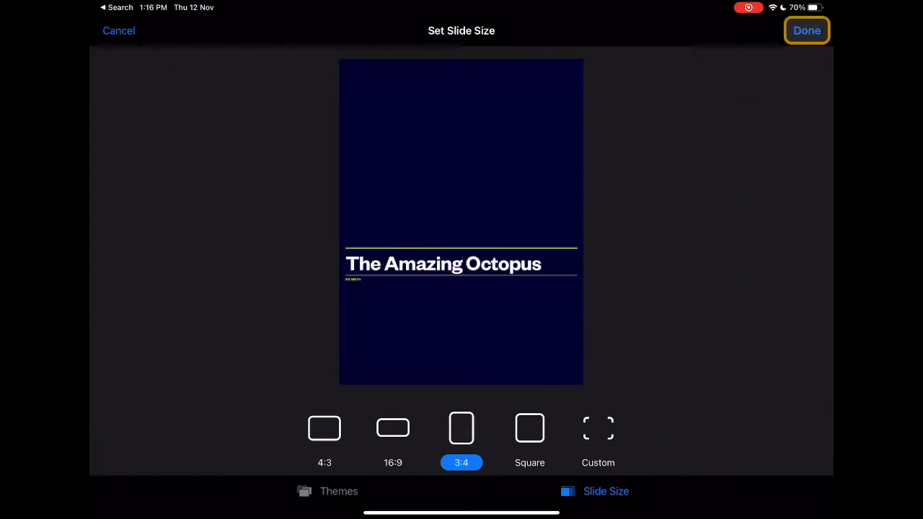
pyautogui.click(806, 30)
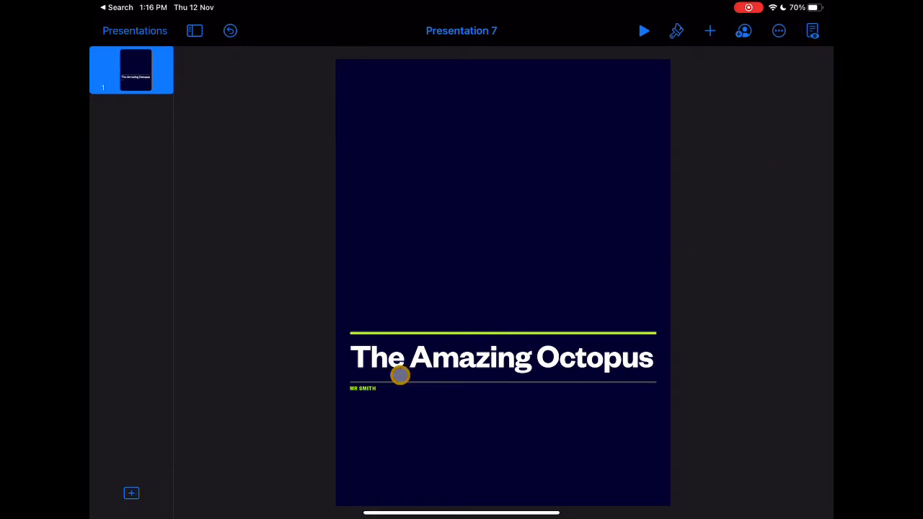
# Add a blank slide with a text box heading 'The Amazing Octopus' over a dark banner.
pyautogui.click(132, 494)
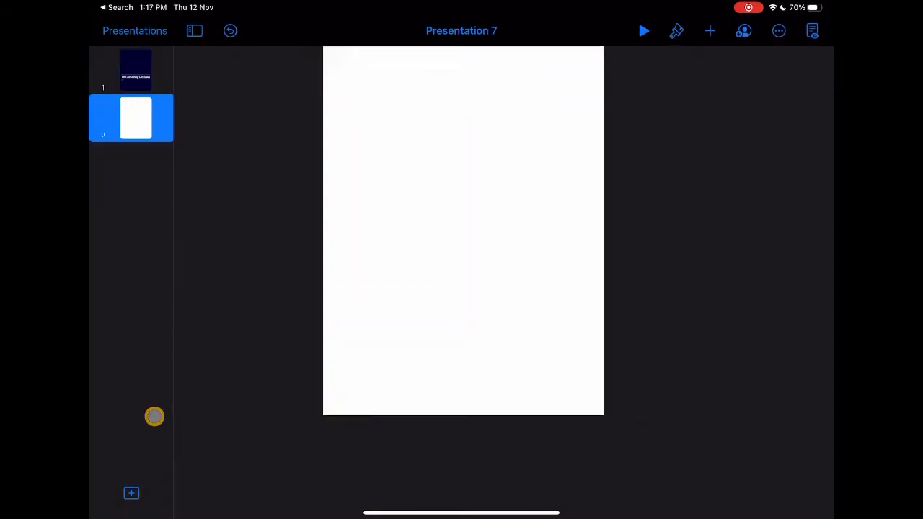
pyautogui.click(709, 30)
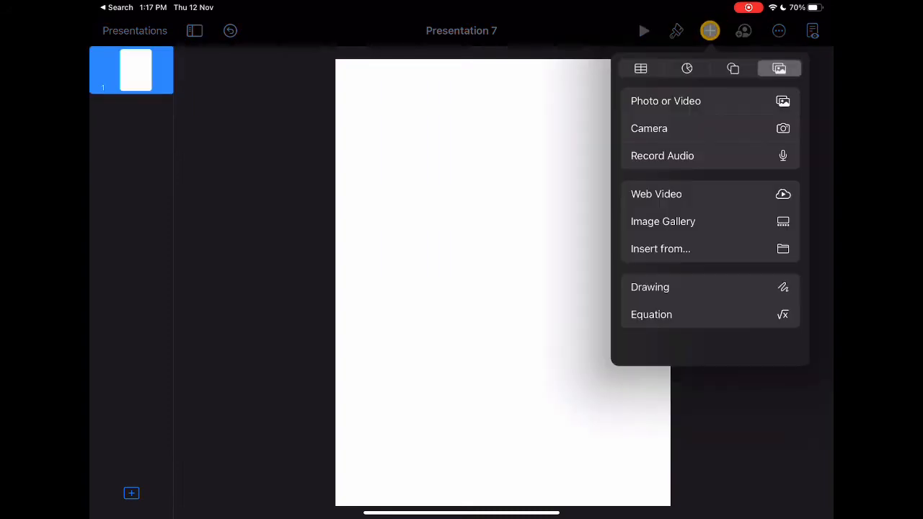
pyautogui.click(732, 68)
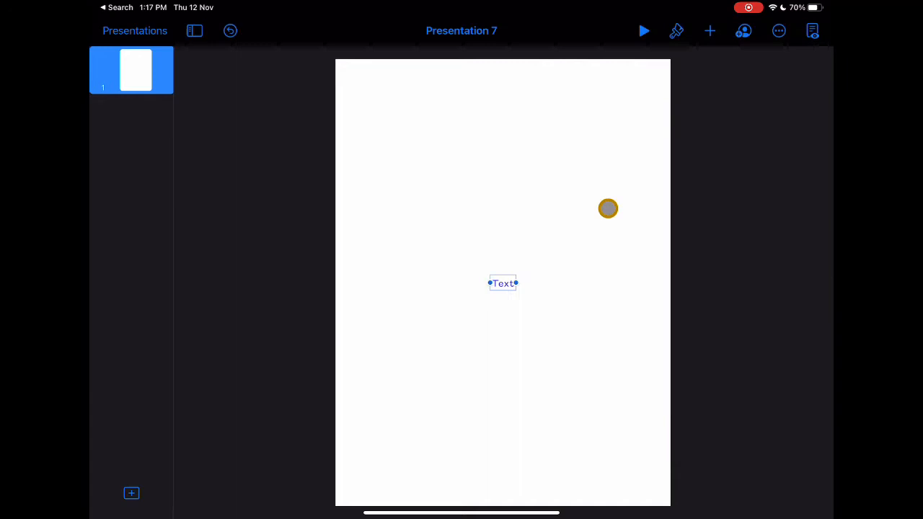
pyautogui.moveTo(608, 208); pyautogui.dragTo(521, 182)
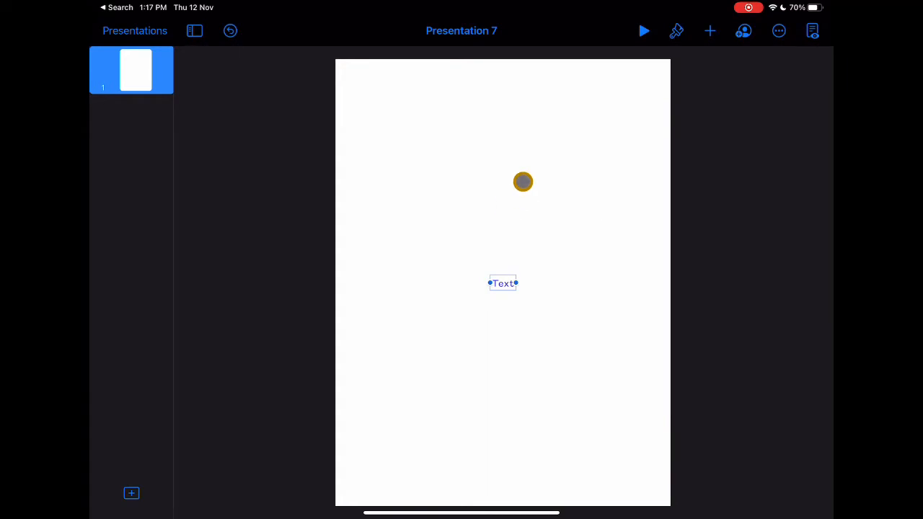
pyautogui.moveTo(521, 181); pyautogui.dragTo(499, 274)
pyautogui.write('The Amaz')
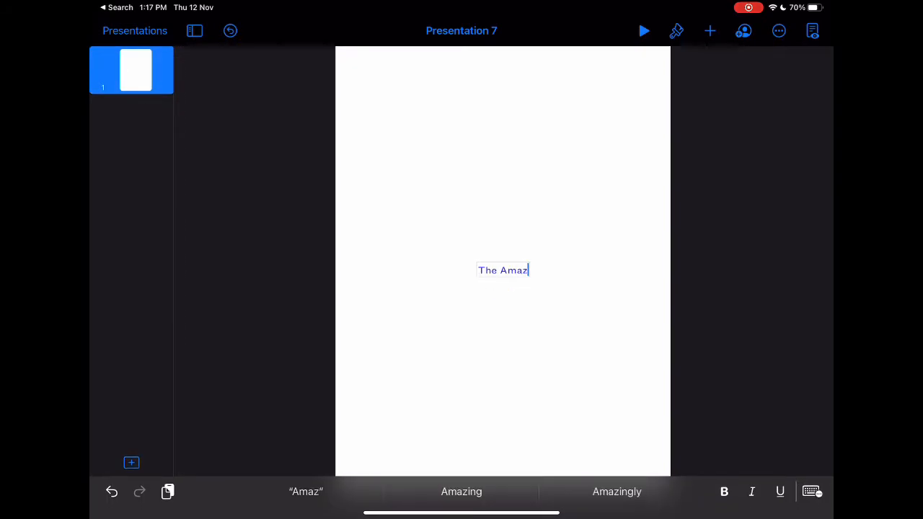
pyautogui.write('ing Octopu')
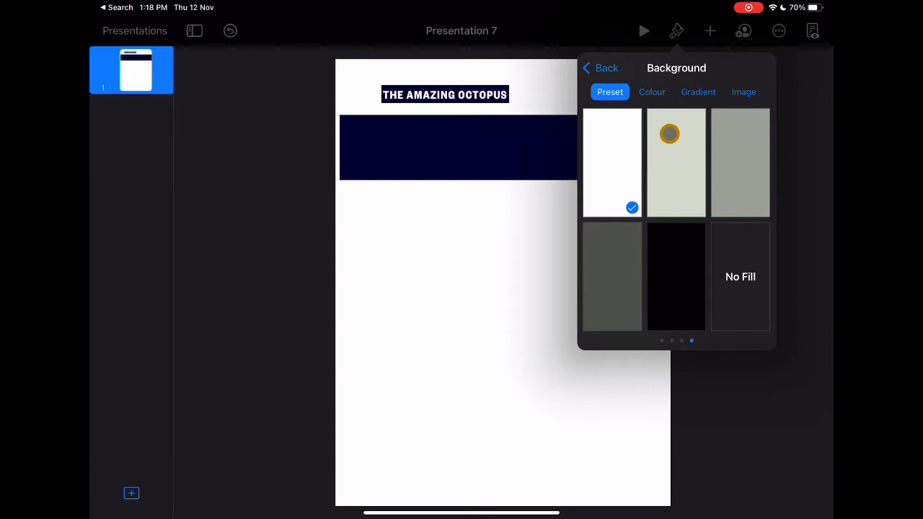
# Apply a preset dark background and insert the Octopus shape from the Shapes search.
pyautogui.click(652, 93)
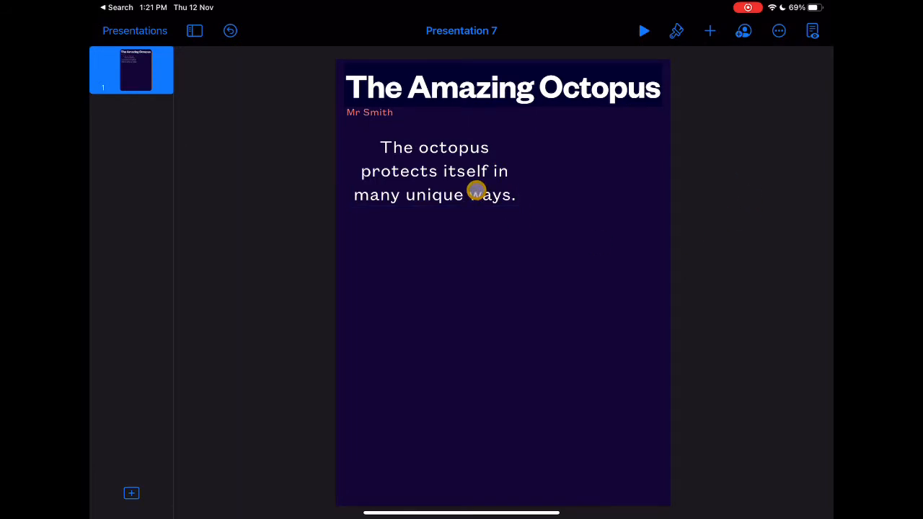
pyautogui.click(709, 30)
pyautogui.write('Oct')
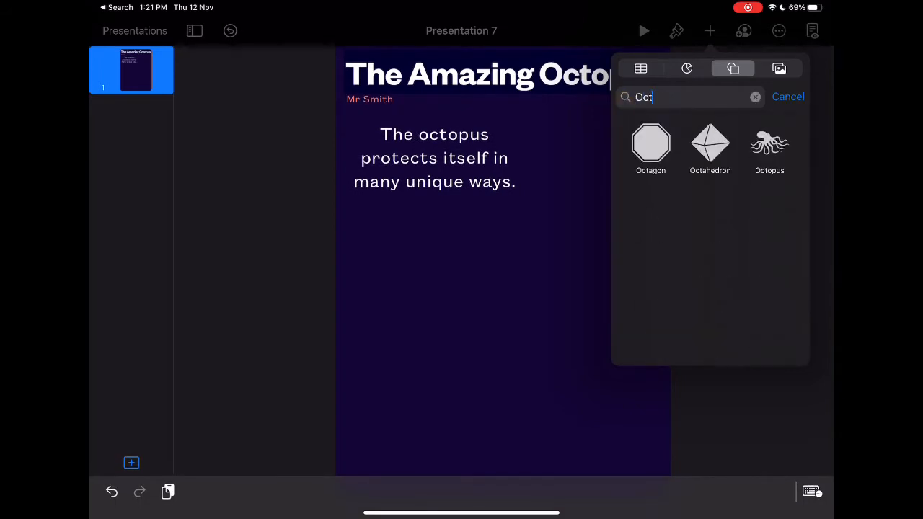
pyautogui.write('op')
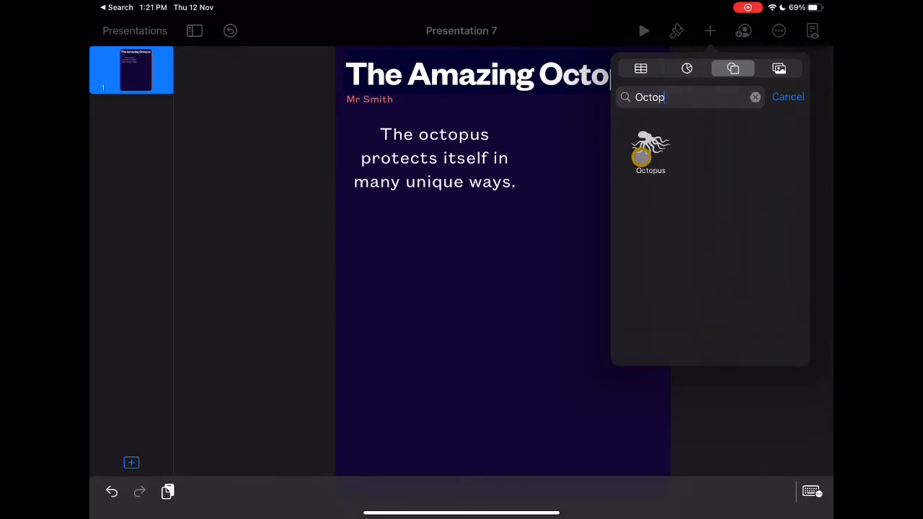
pyautogui.click(649, 151)
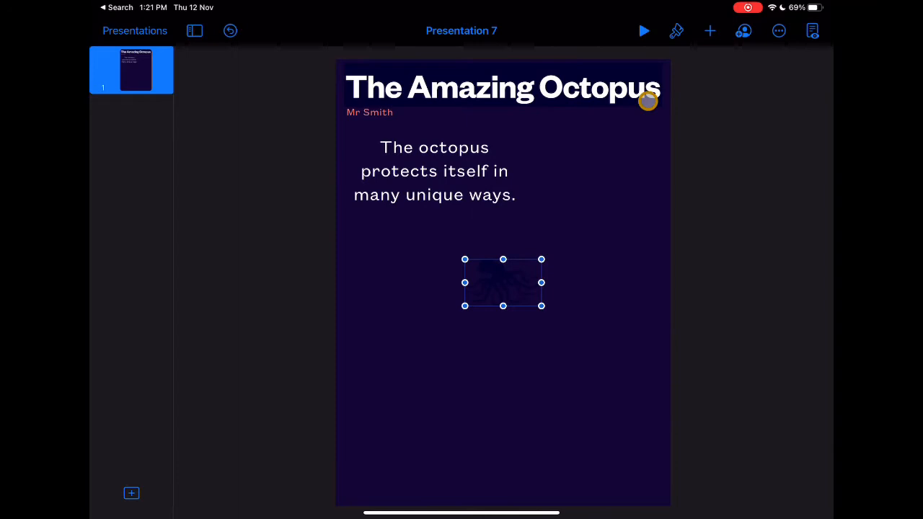
# Change the octopus shape's fill colour in Format > Style.
pyautogui.click(674, 30)
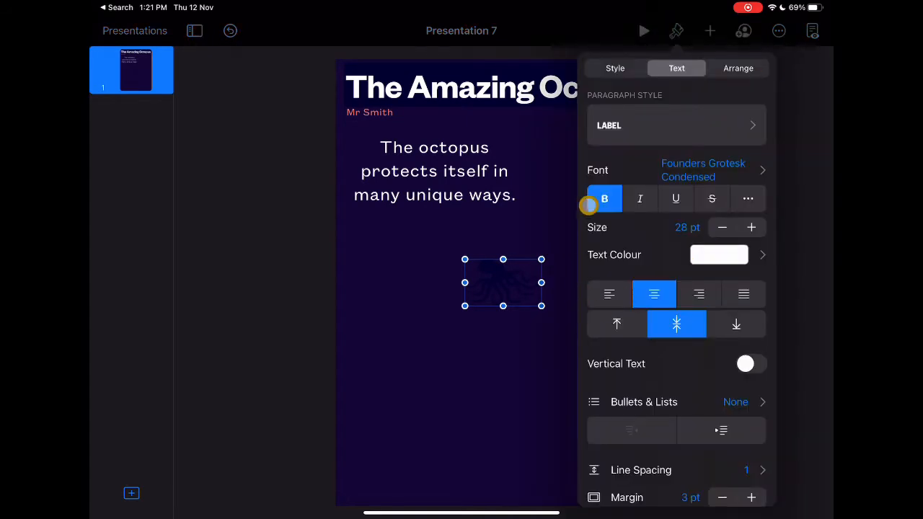
pyautogui.click(615, 68)
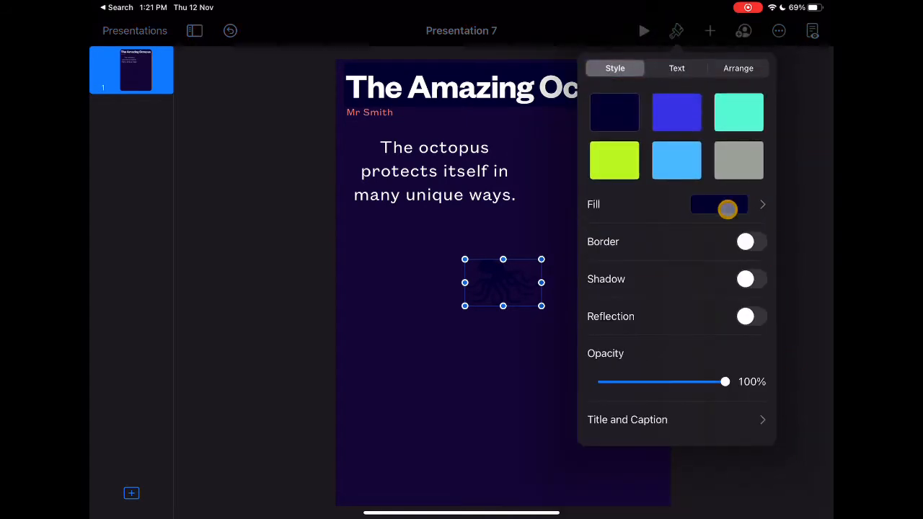
pyautogui.click(710, 31)
pyautogui.write('Octo')
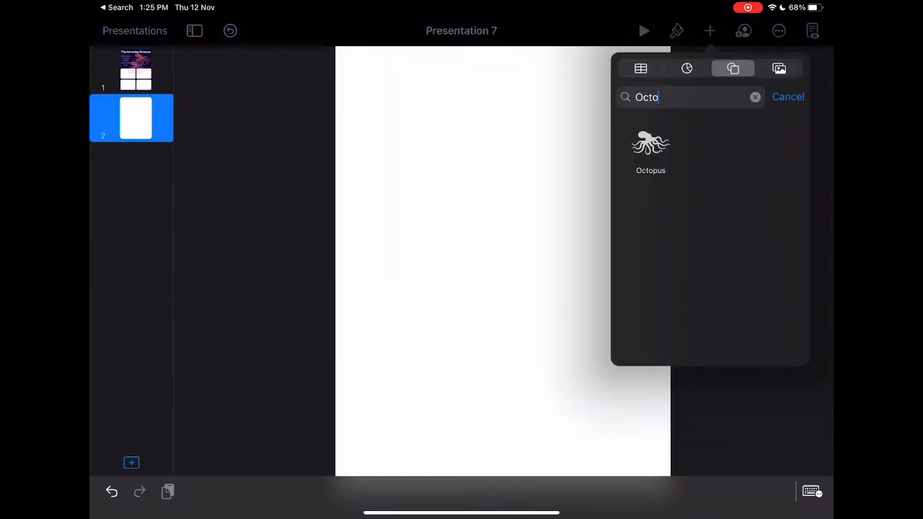
# Insert the Octopus shape on slide 2 with a right triangle stretched over it, then enlarge the octopus.
pyautogui.click(650, 144)
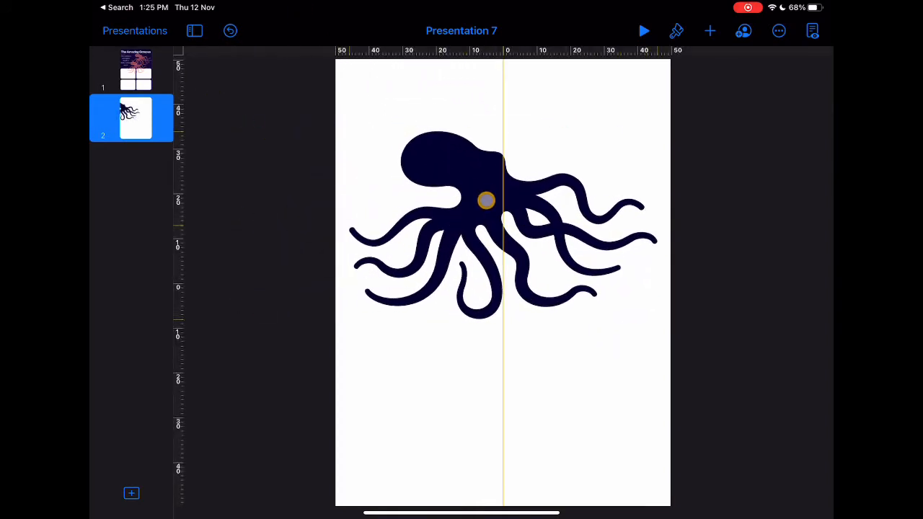
pyautogui.click(710, 31)
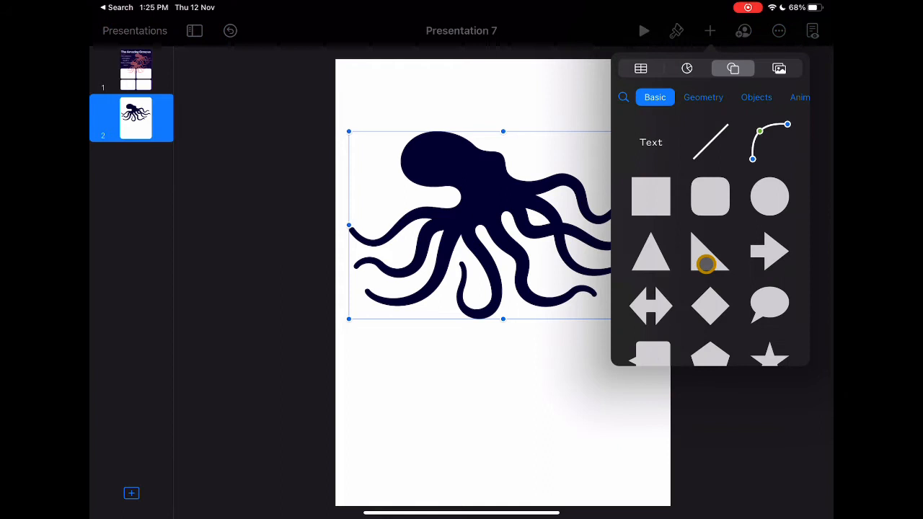
pyautogui.click(709, 263)
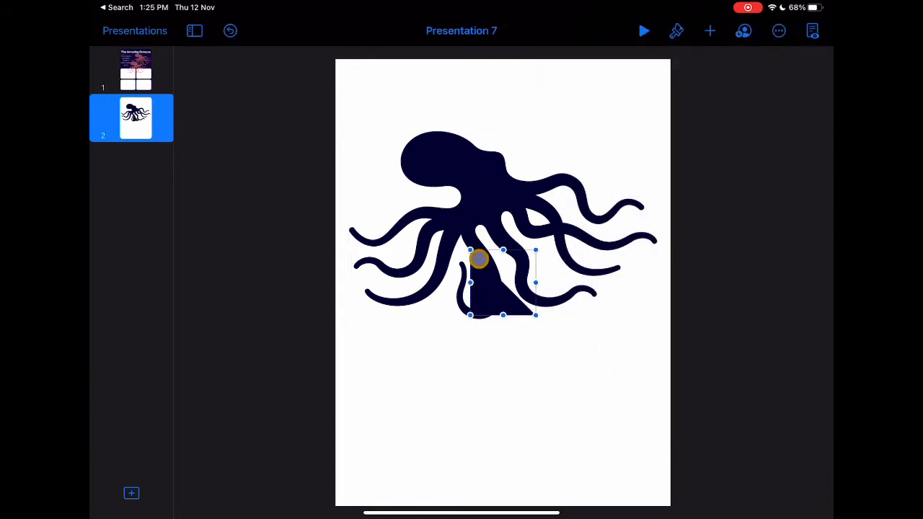
pyautogui.moveTo(479, 259); pyautogui.dragTo(332, 156)
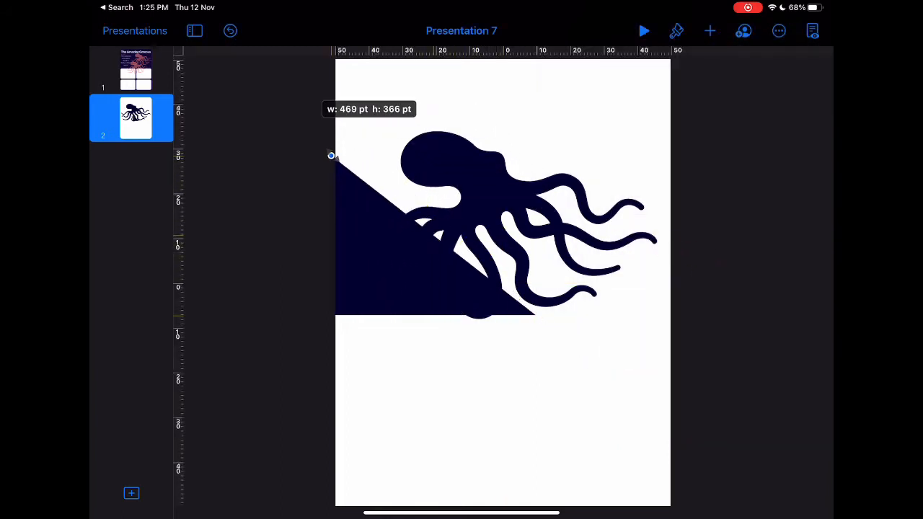
pyautogui.moveTo(331, 154); pyautogui.dragTo(555, 332)
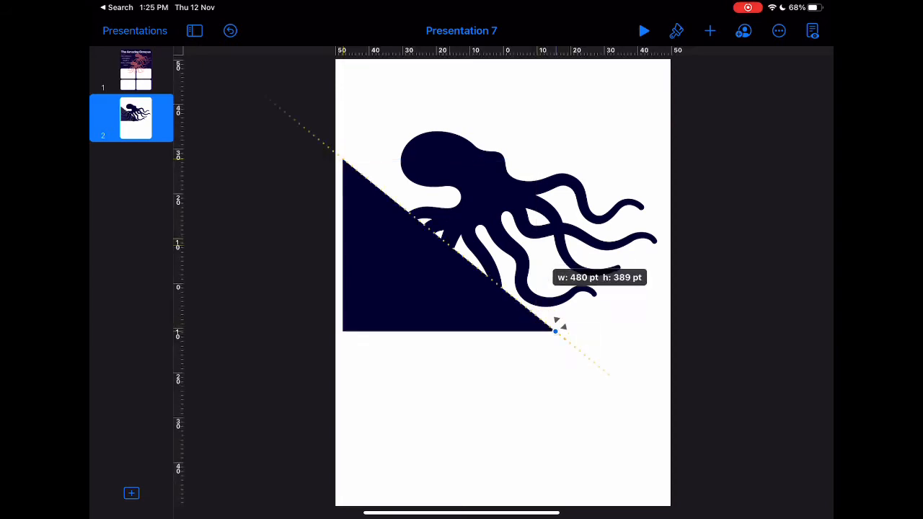
pyautogui.moveTo(554, 330); pyautogui.dragTo(662, 325)
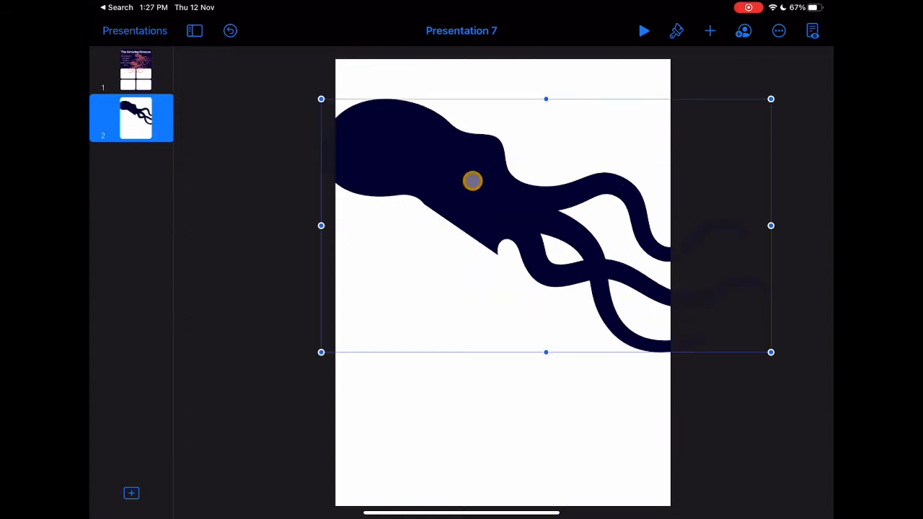
# Trim and position the octopus near the top and fill it salmon pink.
pyautogui.click(675, 30)
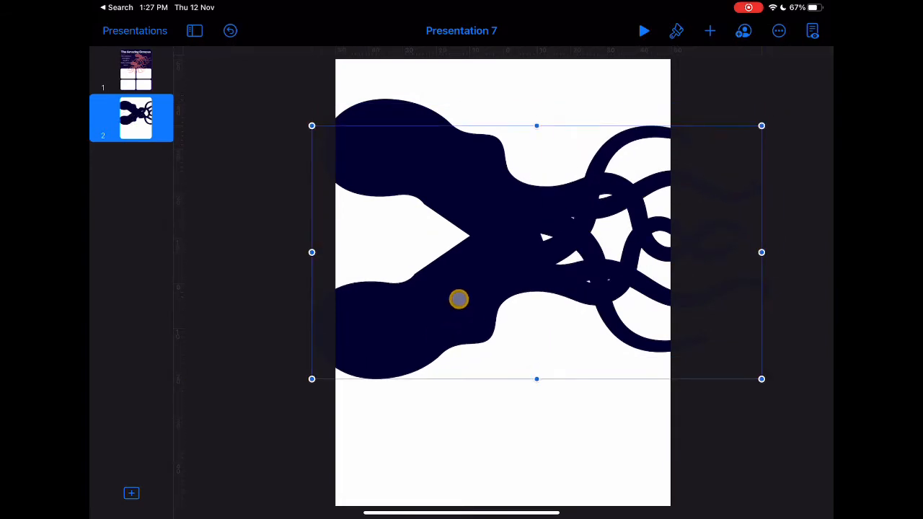
pyautogui.moveTo(458, 299); pyautogui.dragTo(584, 211)
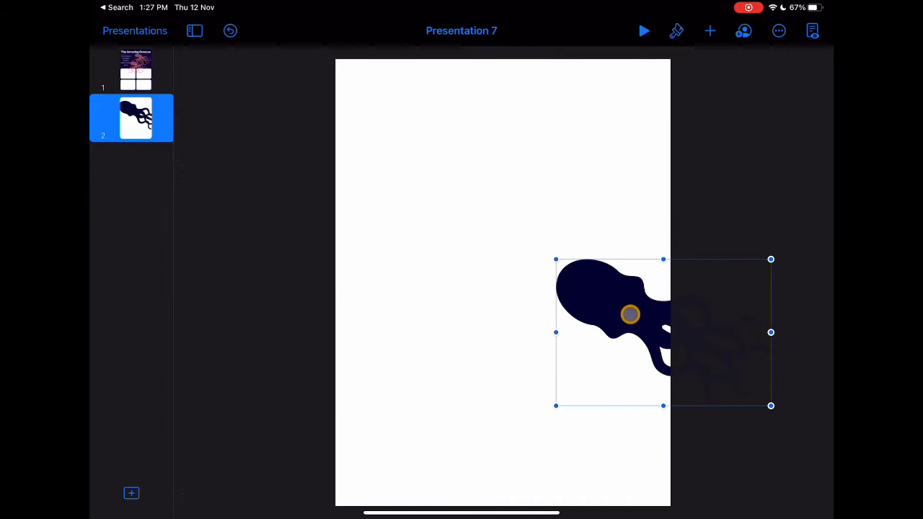
pyautogui.click(674, 31)
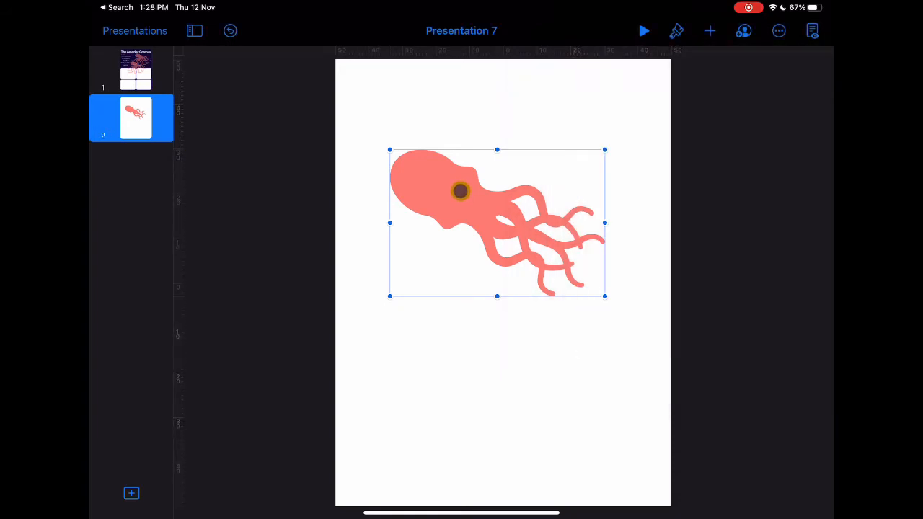
# Paste the pink octopus into the first info box and set the siphon fact text at the box's top.
pyautogui.click(136, 70)
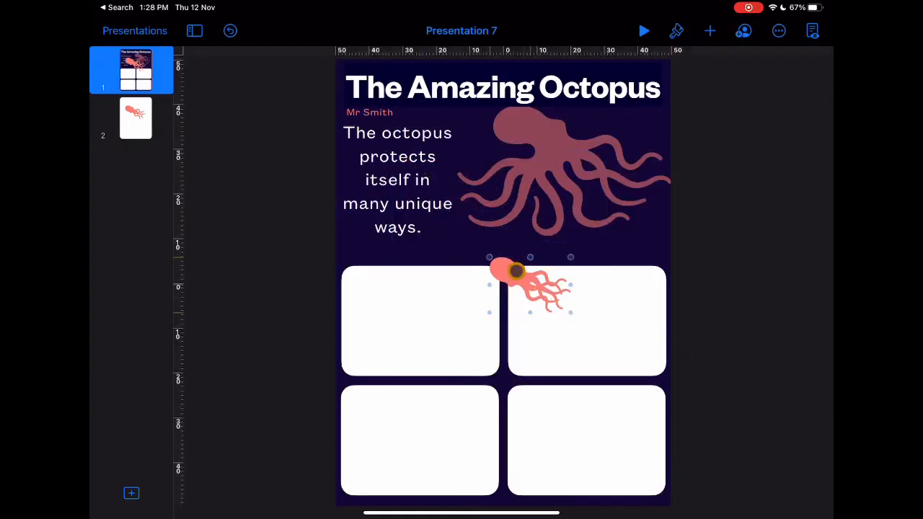
pyautogui.moveTo(531, 281); pyautogui.dragTo(404, 332)
pyautogui.write('It can propel itself backwards using a siphon.')
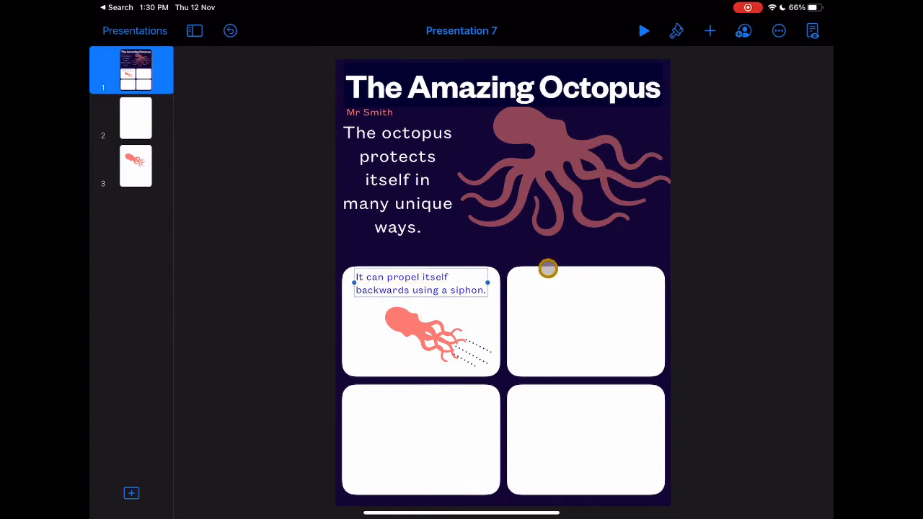
pyautogui.moveTo(548, 269); pyautogui.dragTo(386, 312)
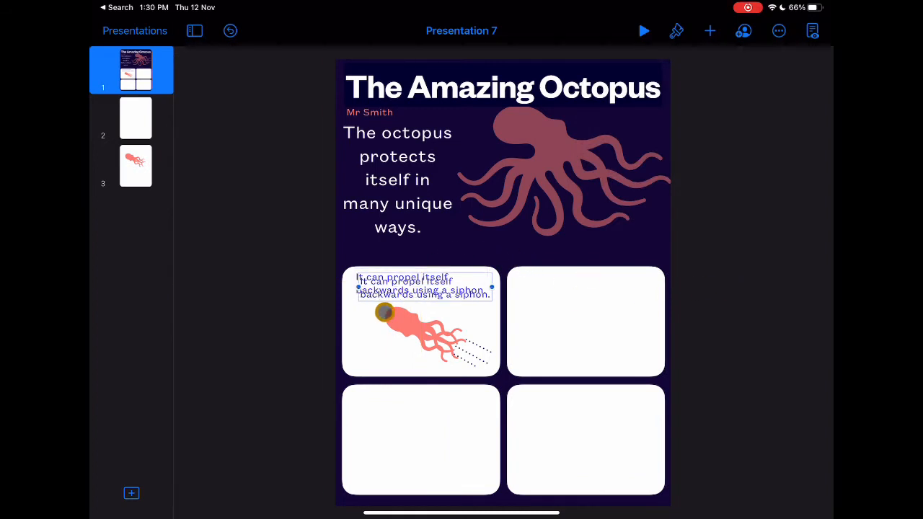
pyautogui.moveTo(387, 310); pyautogui.dragTo(577, 291)
pyautogui.write('It can break off its arms to get away.  They will grow back again.')
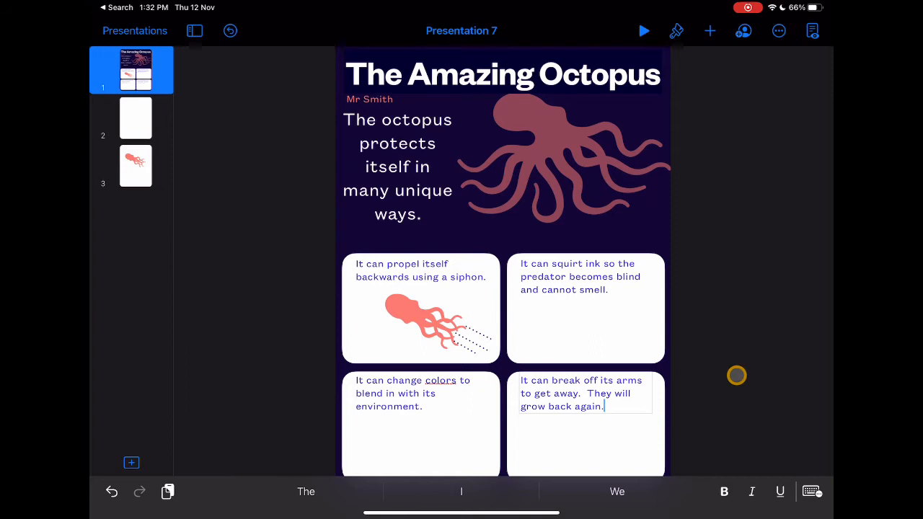
pyautogui.click(135, 118)
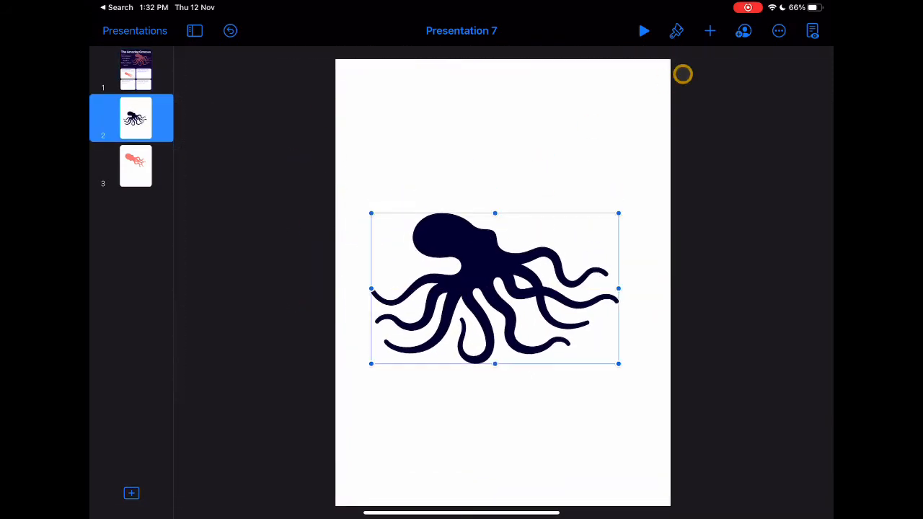
# Insert a Paint Splatter ink cloud and a thickened ink line from the octopus on slide 2.
pyautogui.click(709, 30)
pyautogui.write('Pain')
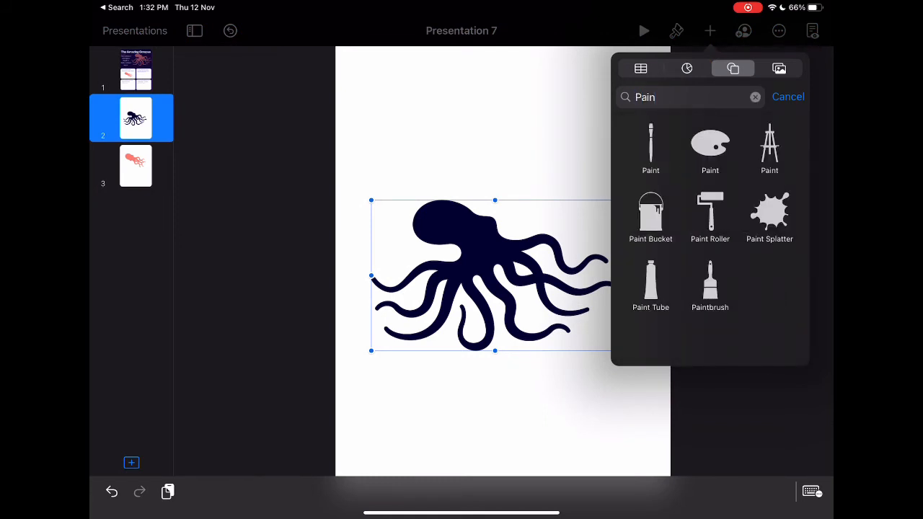
pyautogui.click(770, 217)
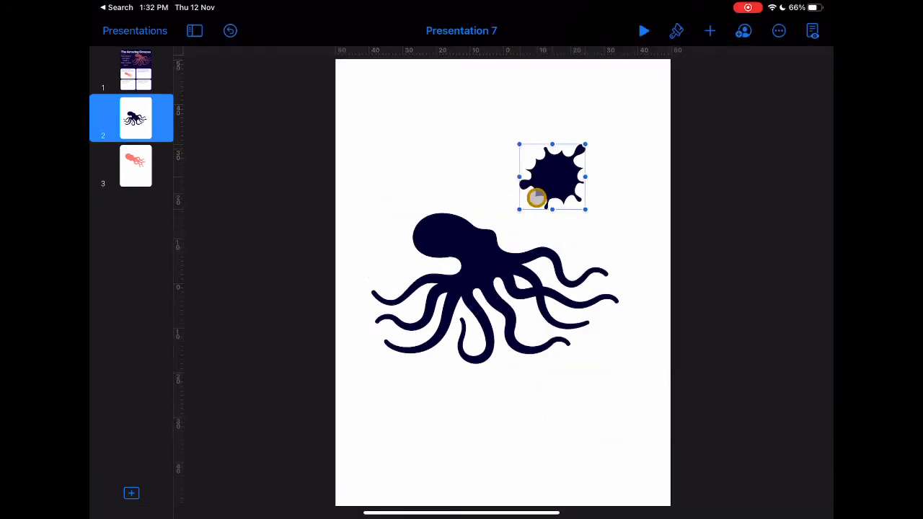
pyautogui.moveTo(493, 289); pyautogui.dragTo(440, 407)
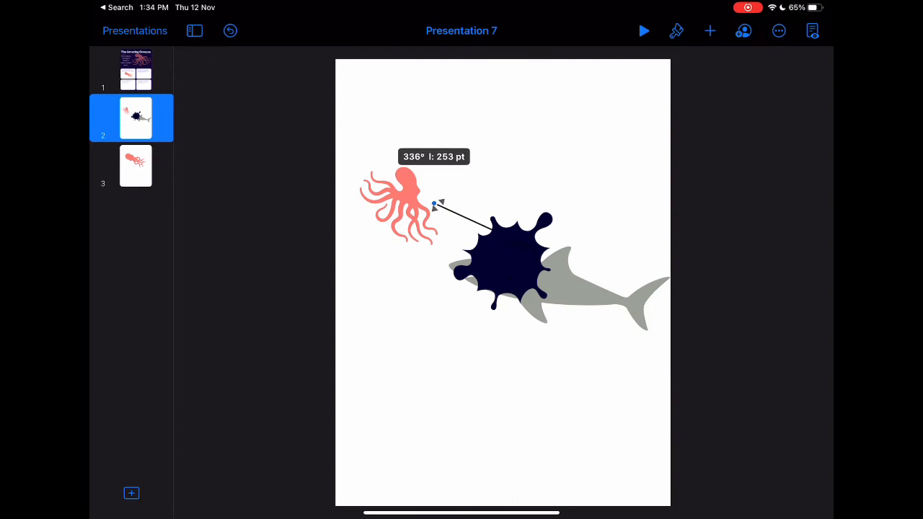
pyautogui.moveTo(433, 205); pyautogui.dragTo(476, 234)
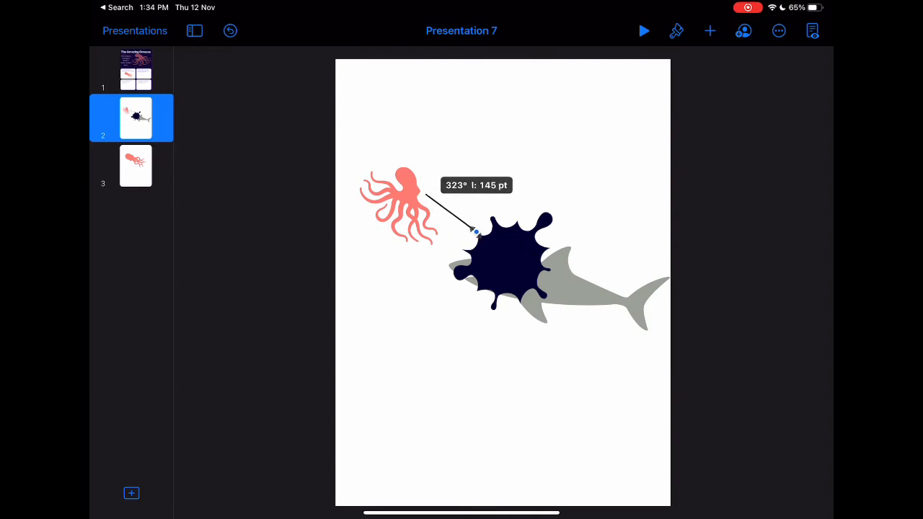
pyautogui.moveTo(476, 231); pyautogui.dragTo(490, 244)
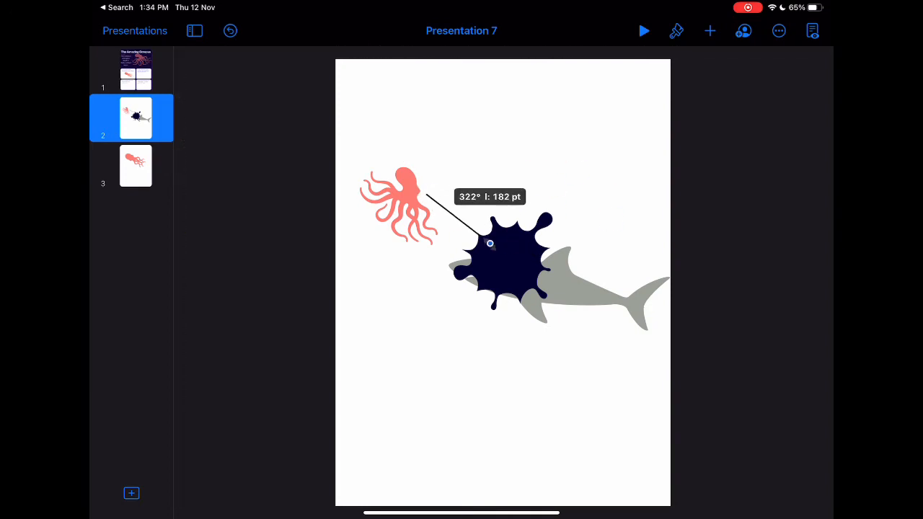
pyautogui.click(675, 30)
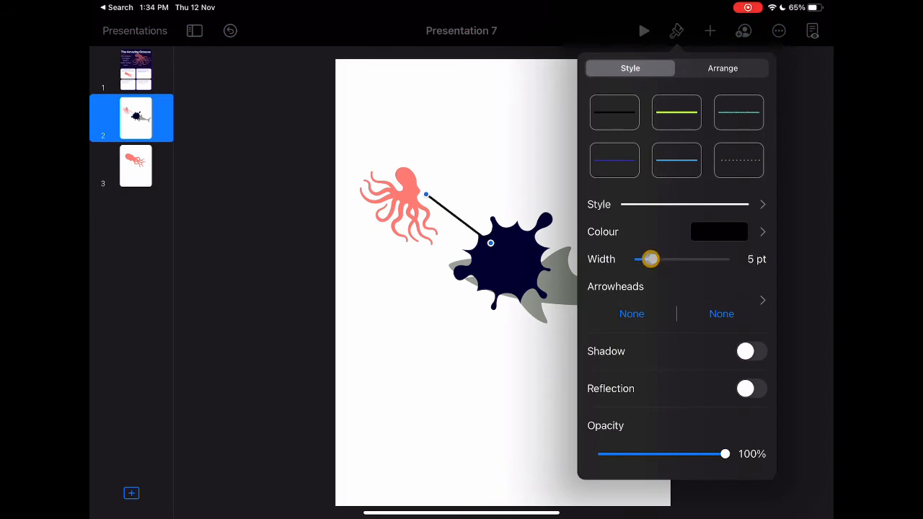
pyautogui.click(718, 230)
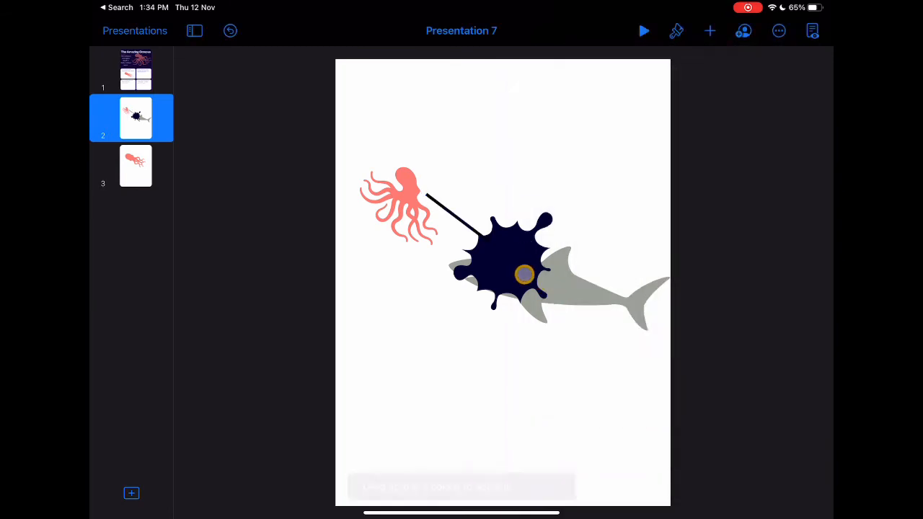
# Group the octopus, ink, line and shark, then place the scene in the poster's second box.
pyautogui.moveTo(525, 274); pyautogui.dragTo(571, 88)
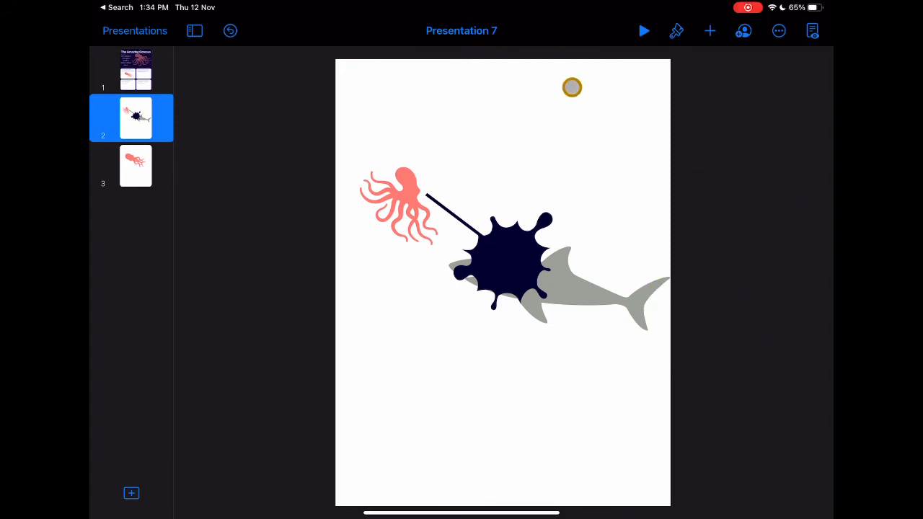
pyautogui.click(675, 30)
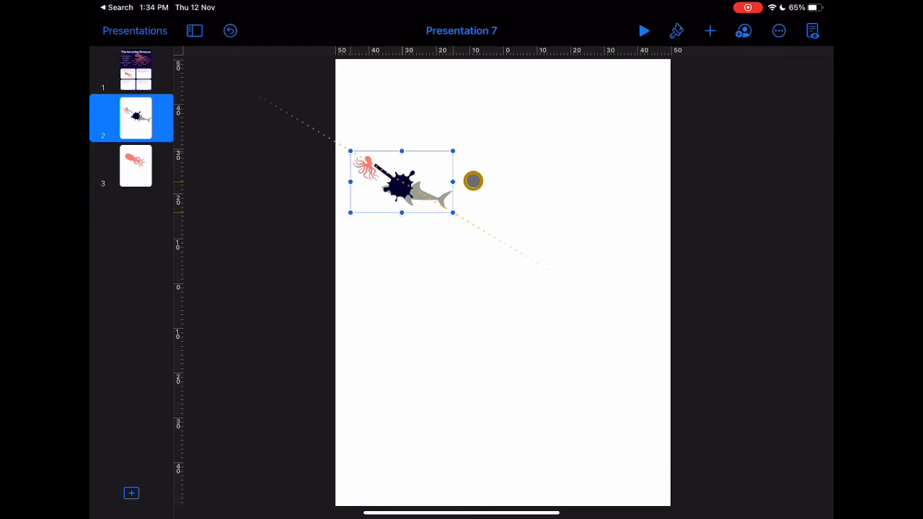
pyautogui.click(136, 69)
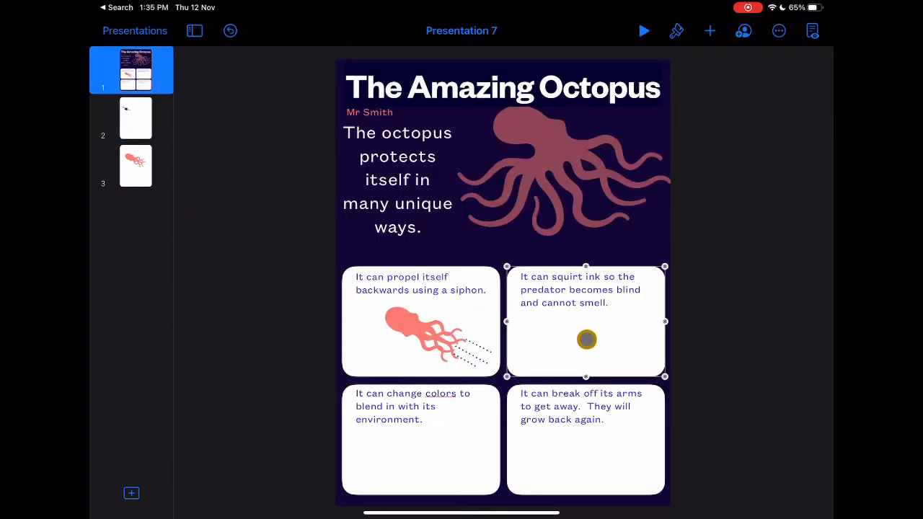
pyautogui.moveTo(585, 341); pyautogui.dragTo(401, 184)
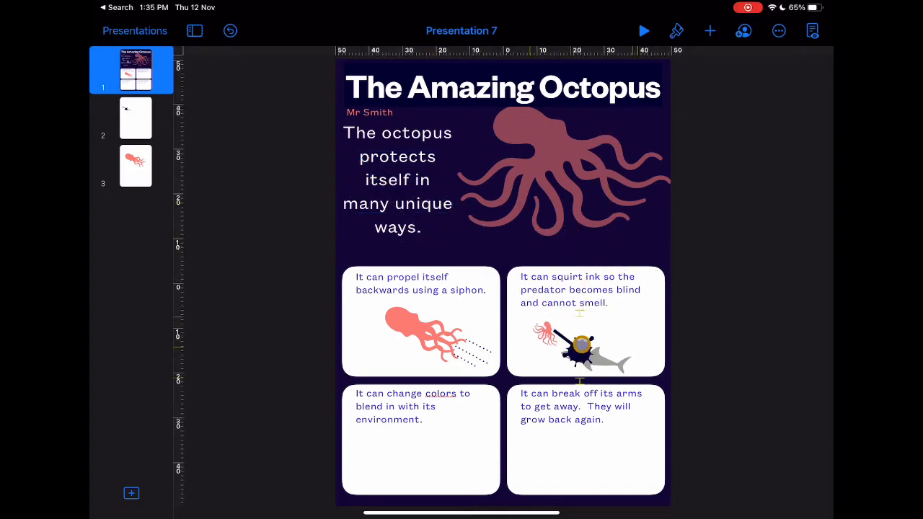
pyautogui.click(580, 343)
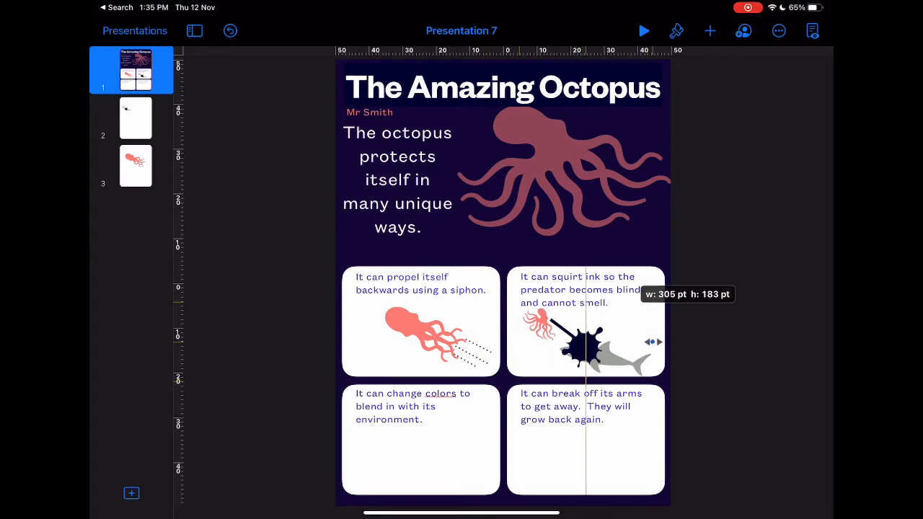
pyautogui.click(136, 119)
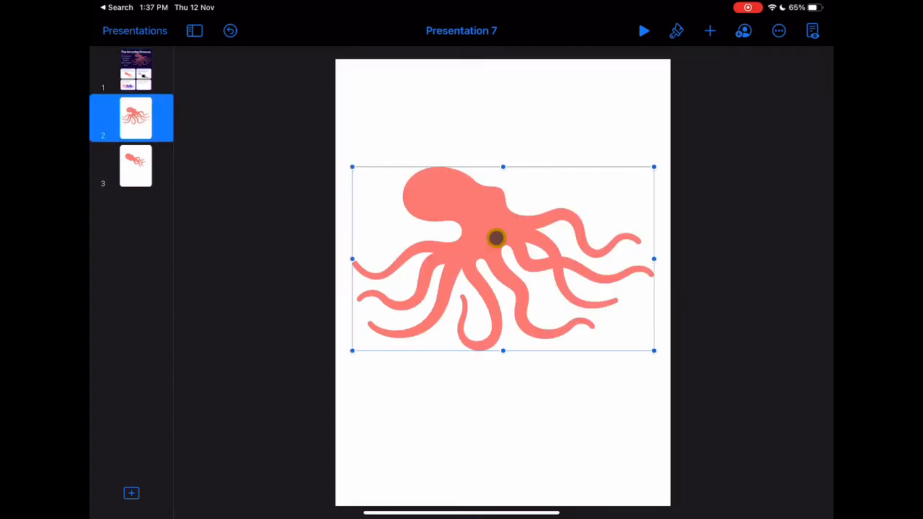
# Cut a square's area out of the coral octopus on slide 2.
pyautogui.moveTo(496, 238); pyautogui.dragTo(672, 77)
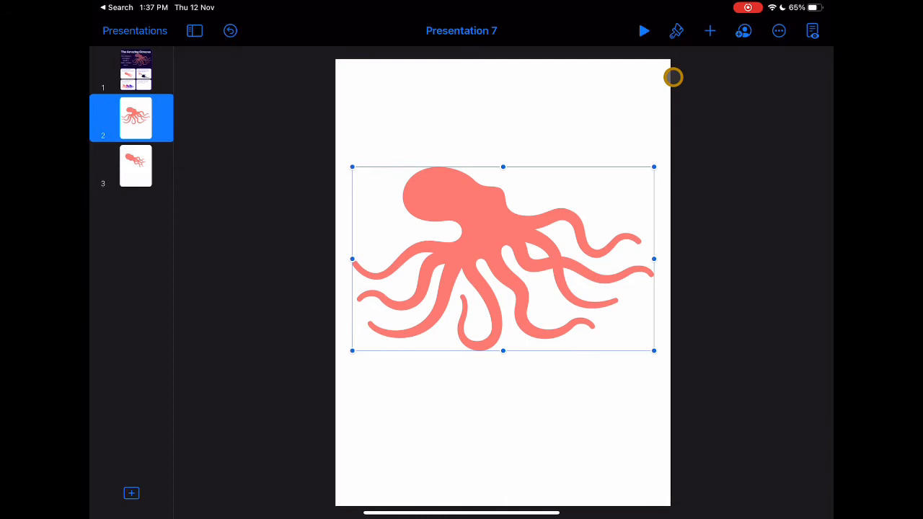
pyautogui.click(674, 31)
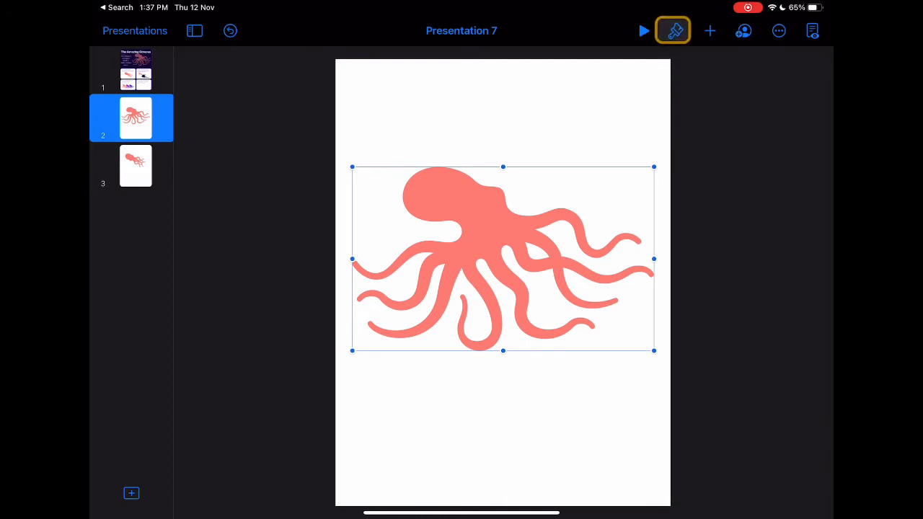
pyautogui.click(672, 30)
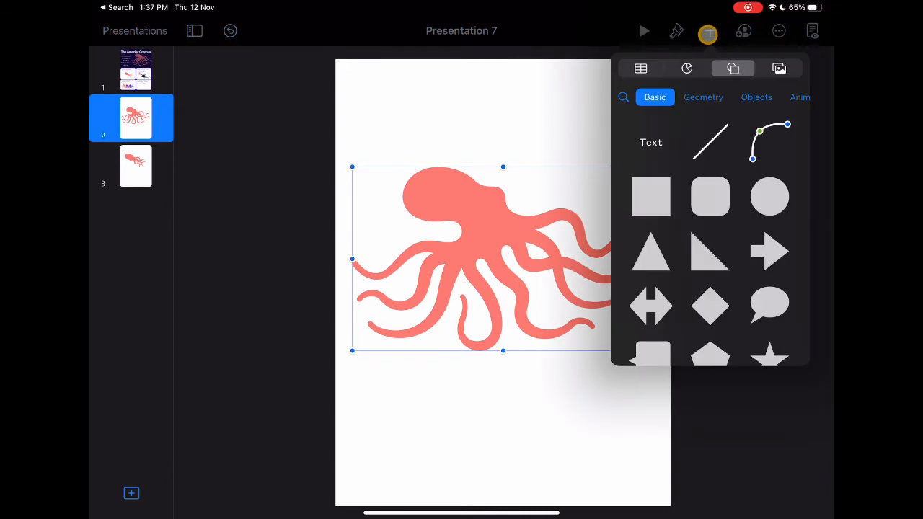
pyautogui.click(650, 197)
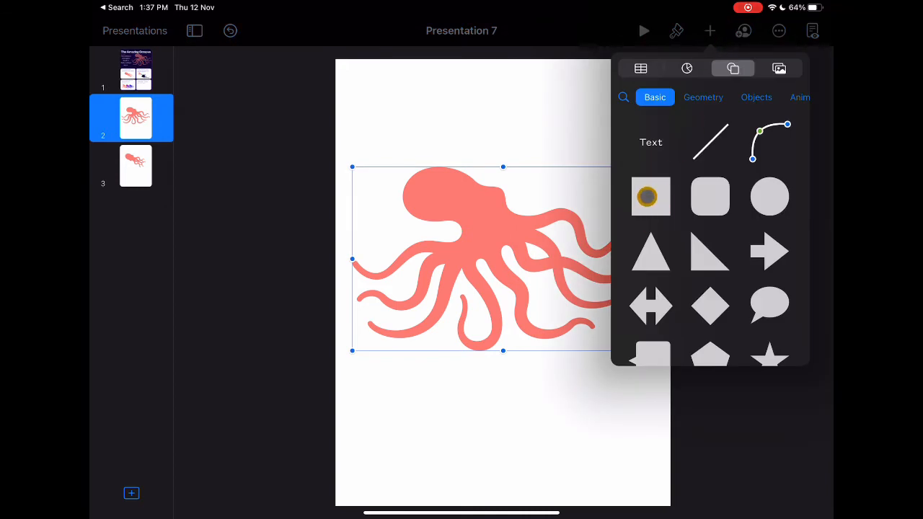
pyautogui.click(710, 196)
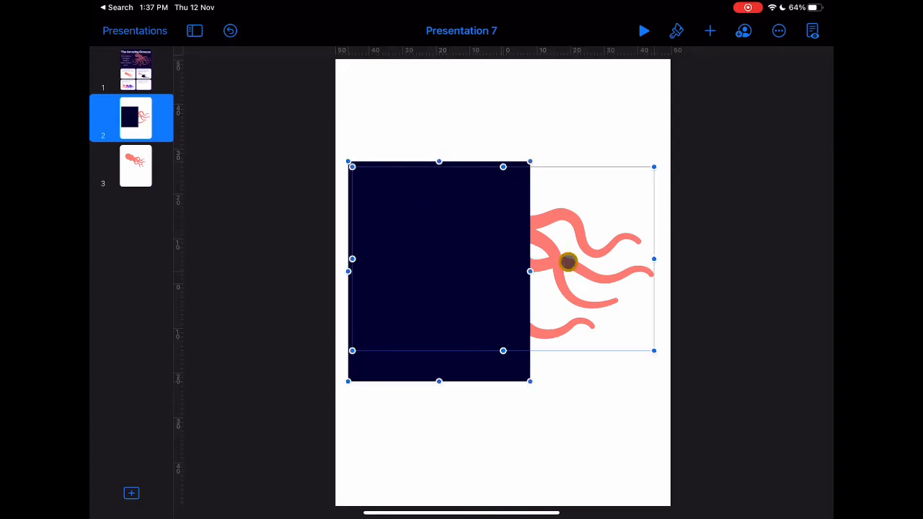
pyautogui.click(675, 30)
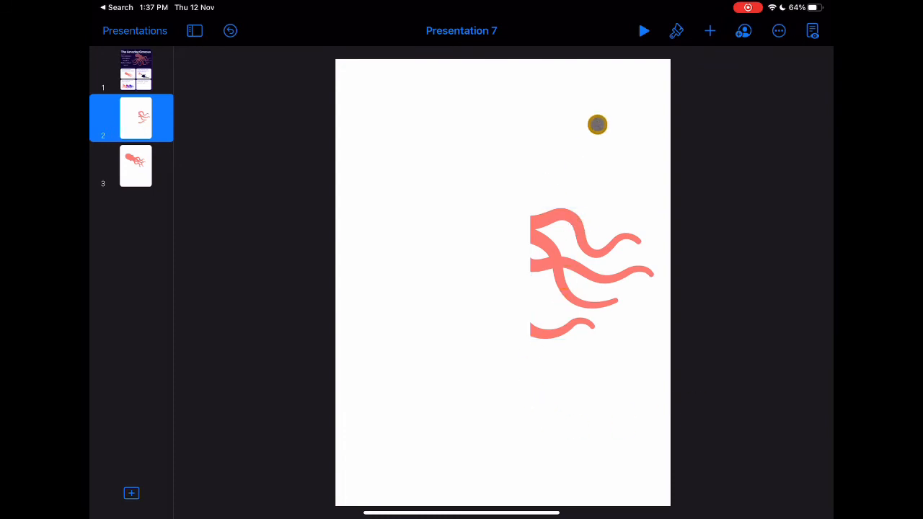
# Cut away all but one curling tentacle with another square and position it near the top right.
pyautogui.click(709, 30)
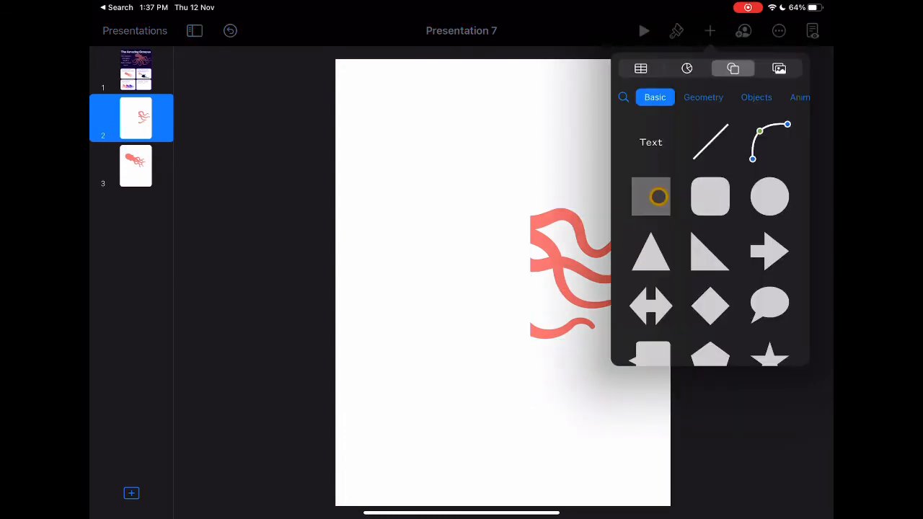
pyautogui.click(709, 197)
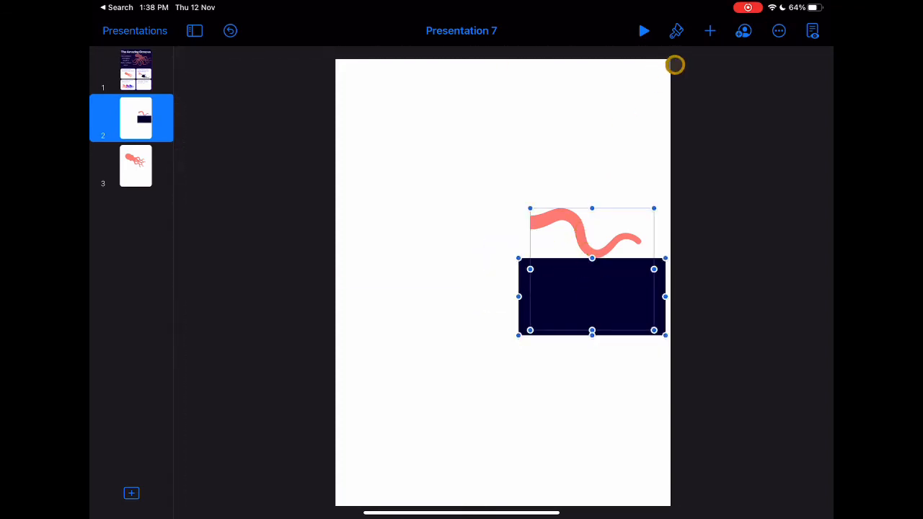
pyautogui.click(674, 30)
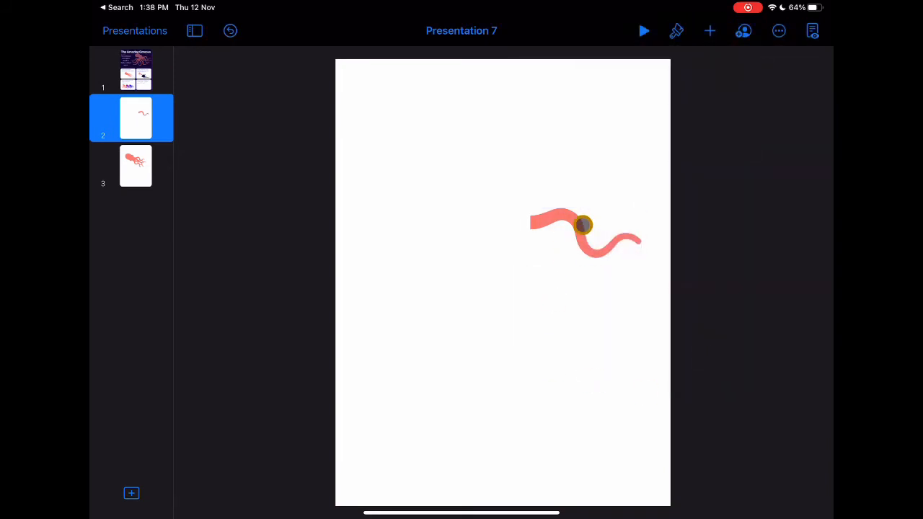
pyautogui.moveTo(584, 225); pyautogui.dragTo(591, 176)
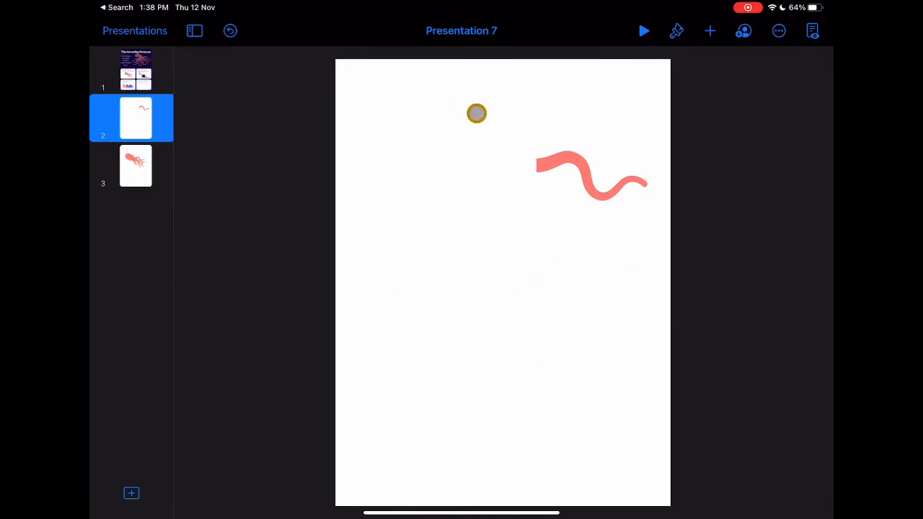
pyautogui.click(709, 32)
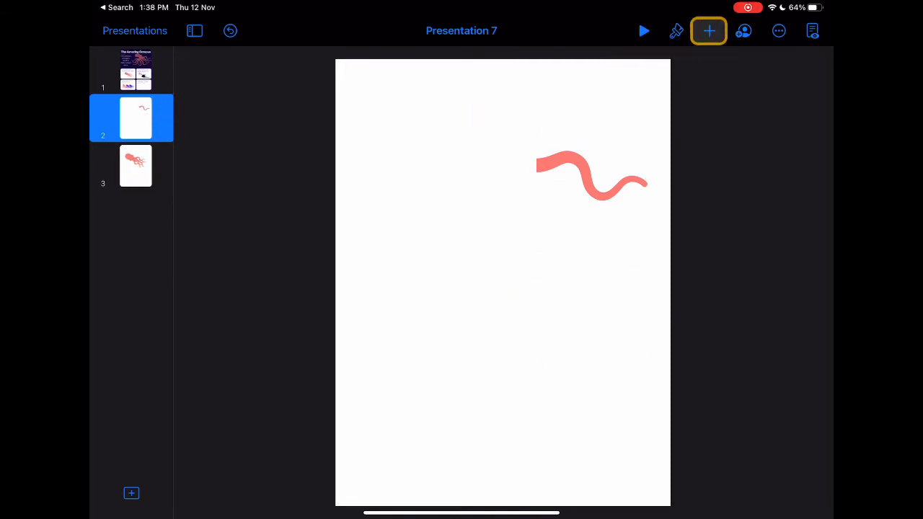
# Insert the Octopus shape from the library and enlarge it to sit centred on slide 2.
pyautogui.click(710, 30)
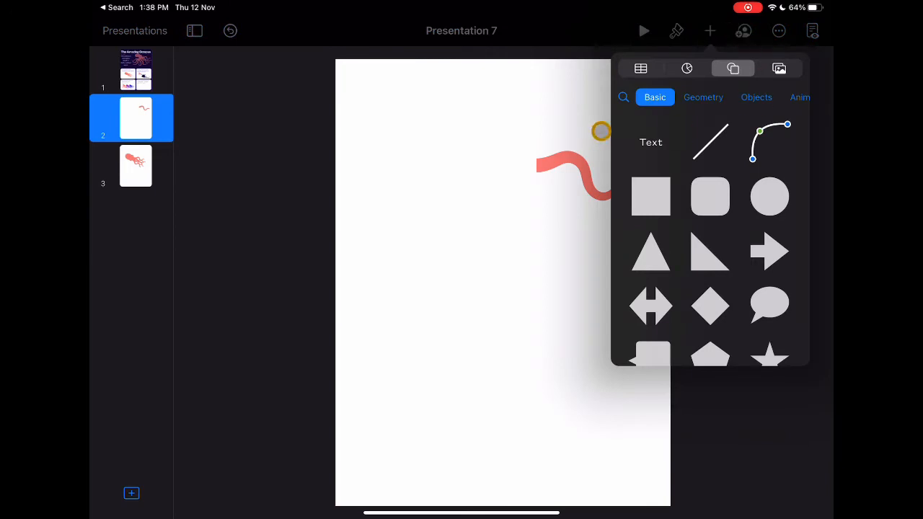
pyautogui.click(623, 96)
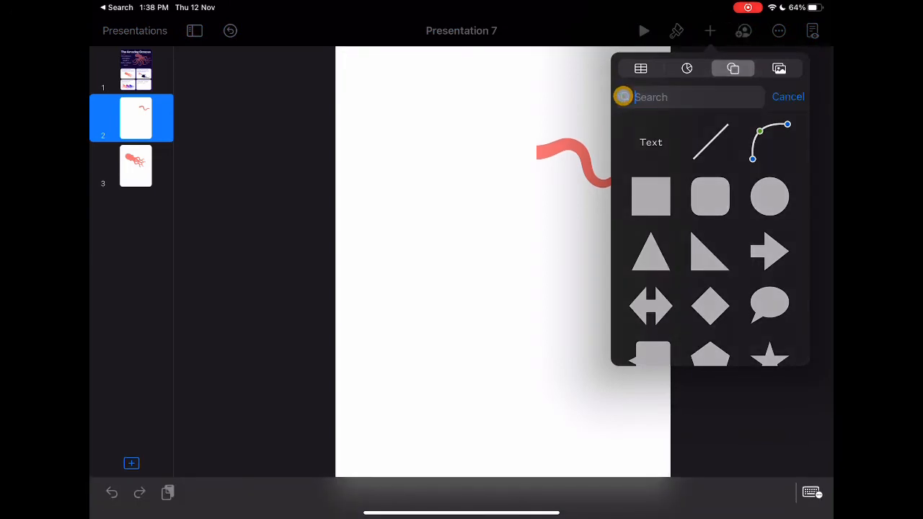
pyautogui.write('Octo')
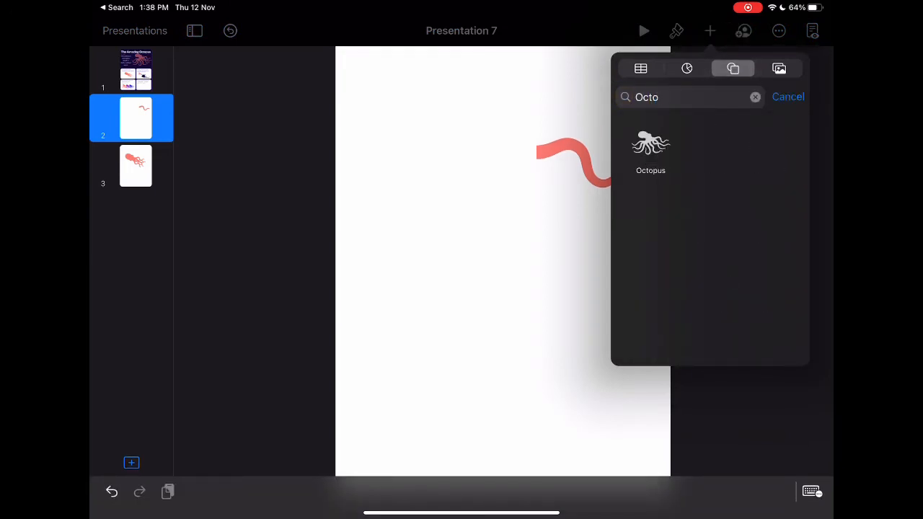
pyautogui.click(649, 144)
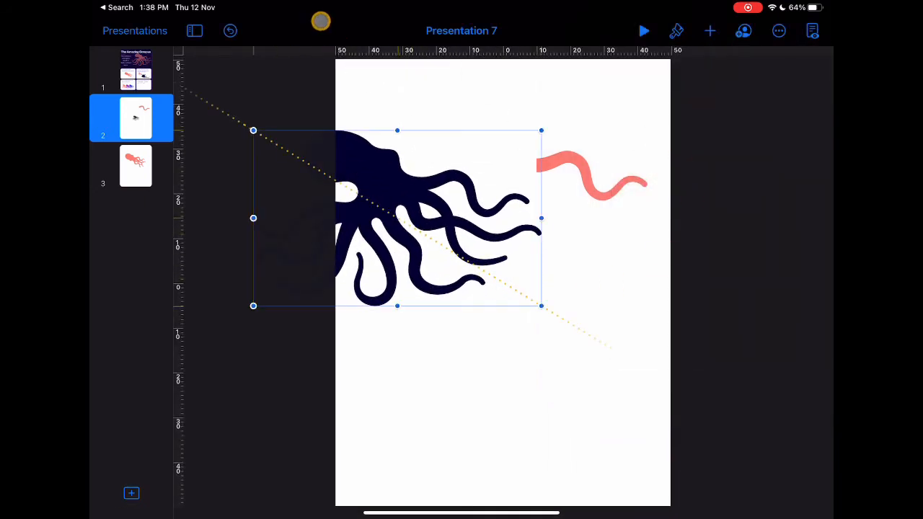
pyautogui.moveTo(397, 216); pyautogui.dragTo(505, 288)
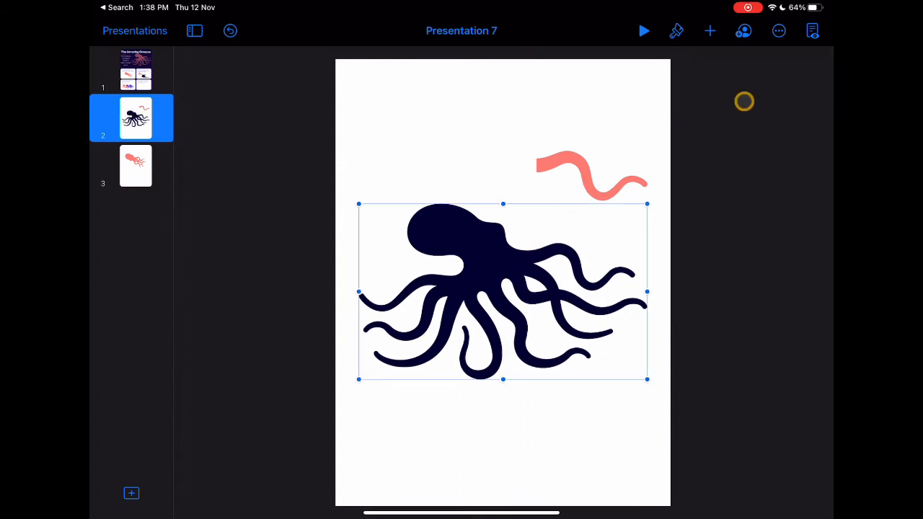
# Add an oval and stretch it over the octopus's right arms for the cut-out.
pyautogui.click(709, 30)
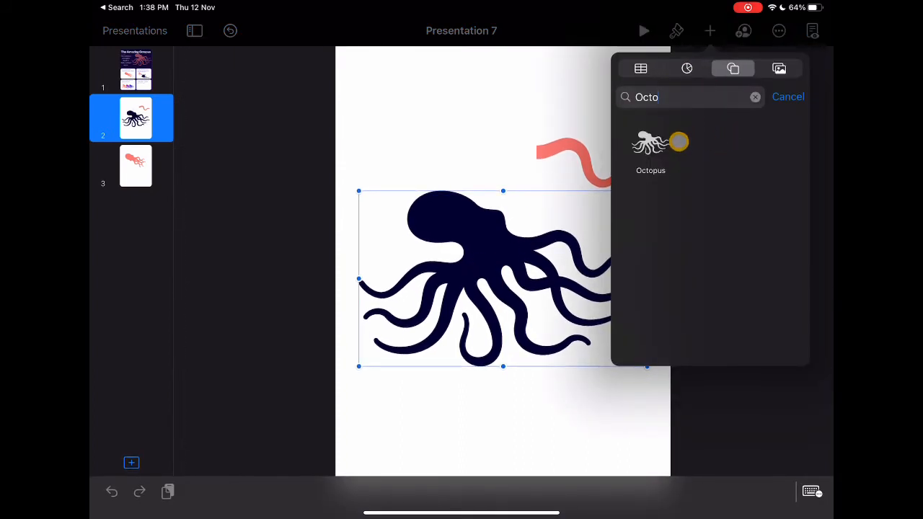
pyautogui.click(755, 96)
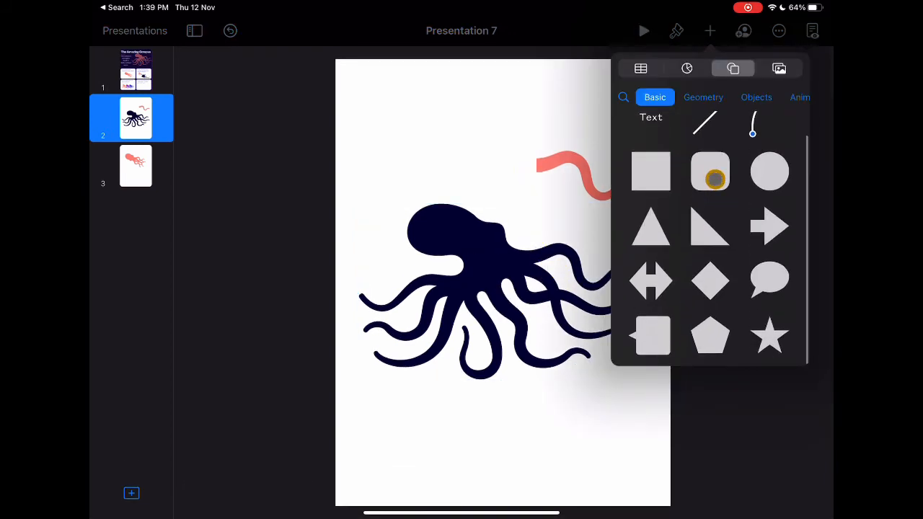
pyautogui.click(710, 170)
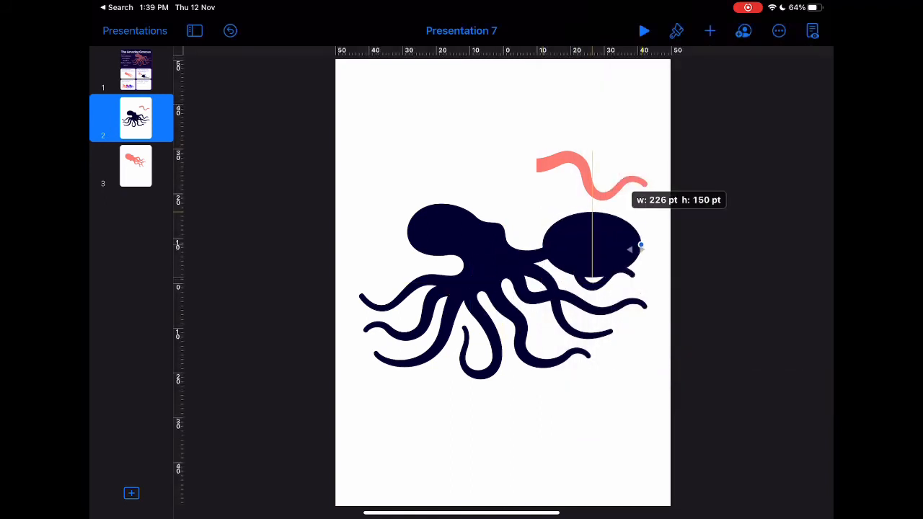
pyautogui.moveTo(640, 248); pyautogui.dragTo(594, 294)
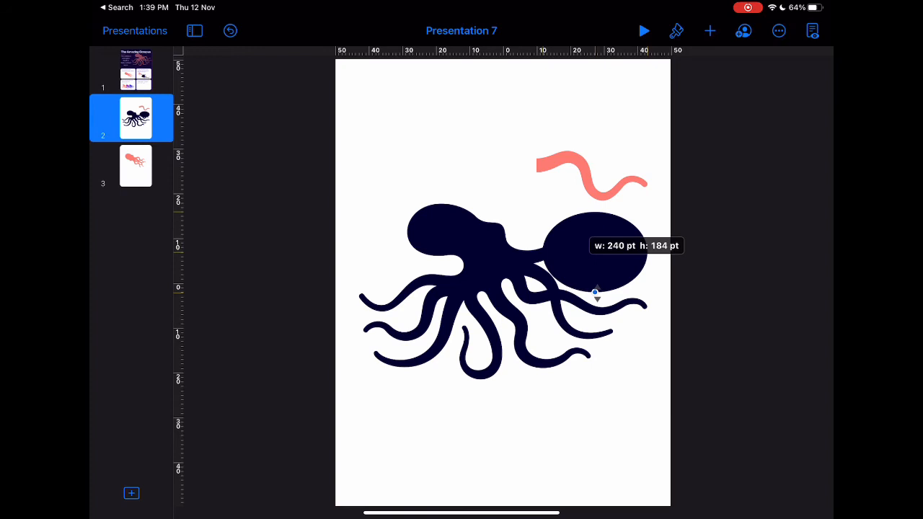
pyautogui.moveTo(594, 292); pyautogui.dragTo(540, 251)
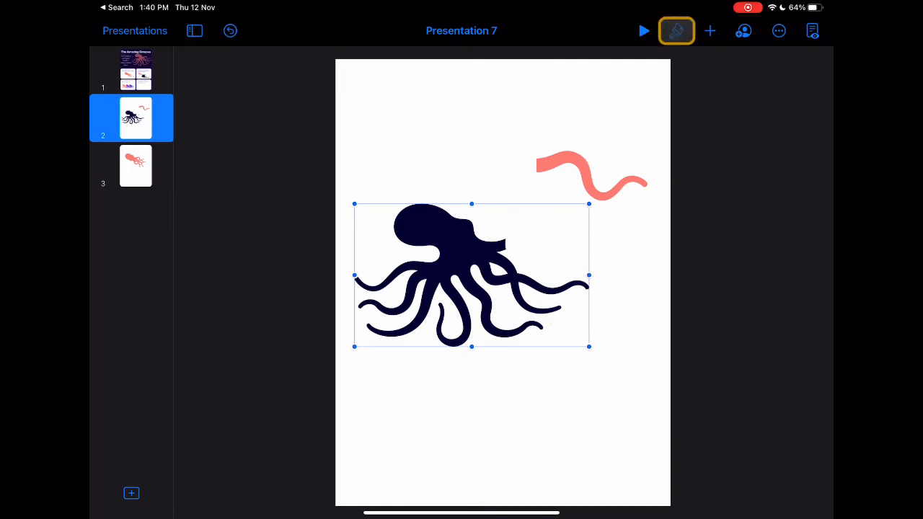
# Colour the notched octopus with the coral fill preset.
pyautogui.click(675, 31)
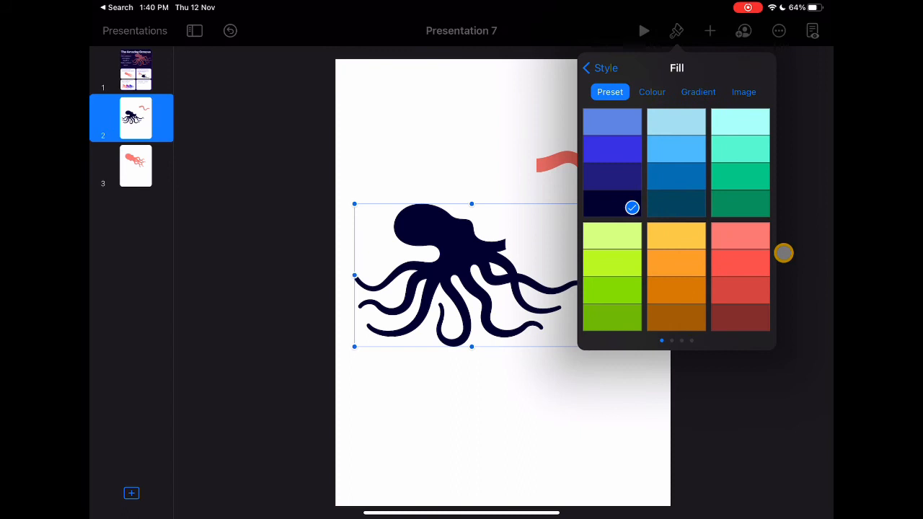
pyautogui.click(740, 262)
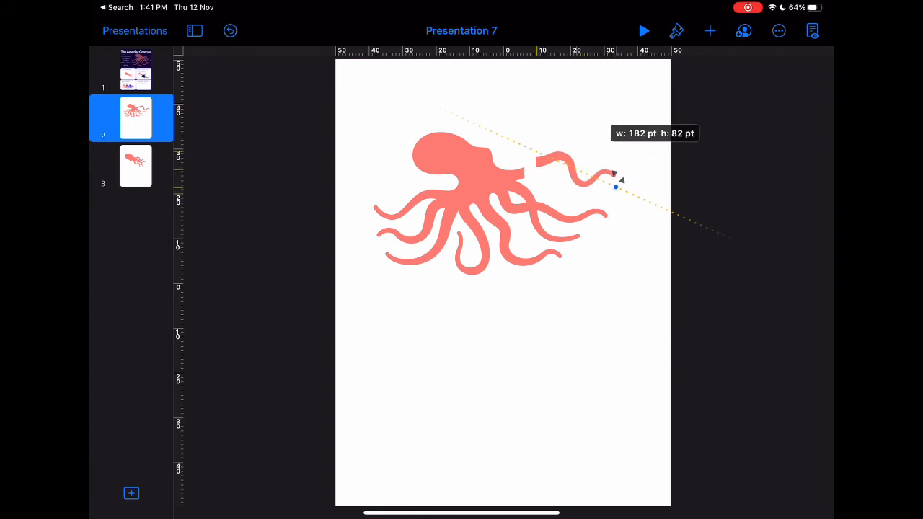
# Resize the broken-off arm and the shark, rotating the shark so it grips the arm.
pyautogui.moveTo(617, 179); pyautogui.dragTo(565, 171)
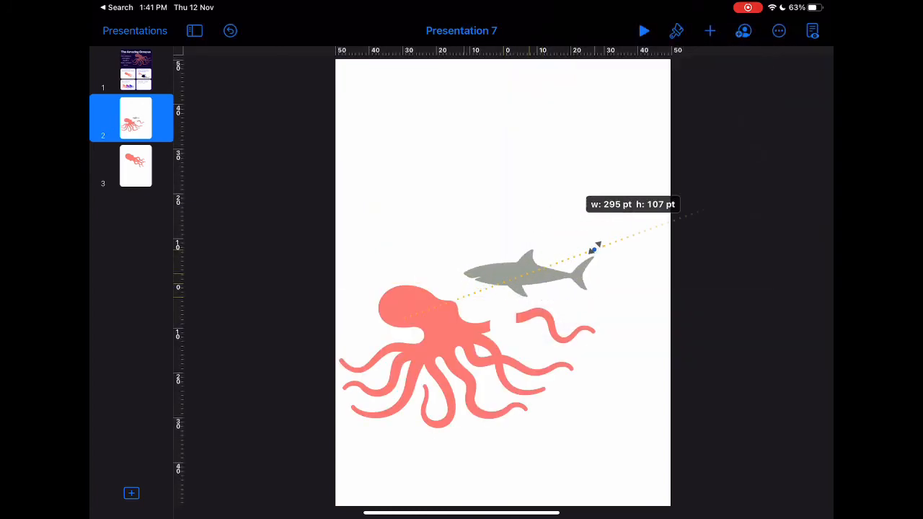
pyautogui.moveTo(594, 248); pyautogui.dragTo(588, 199)
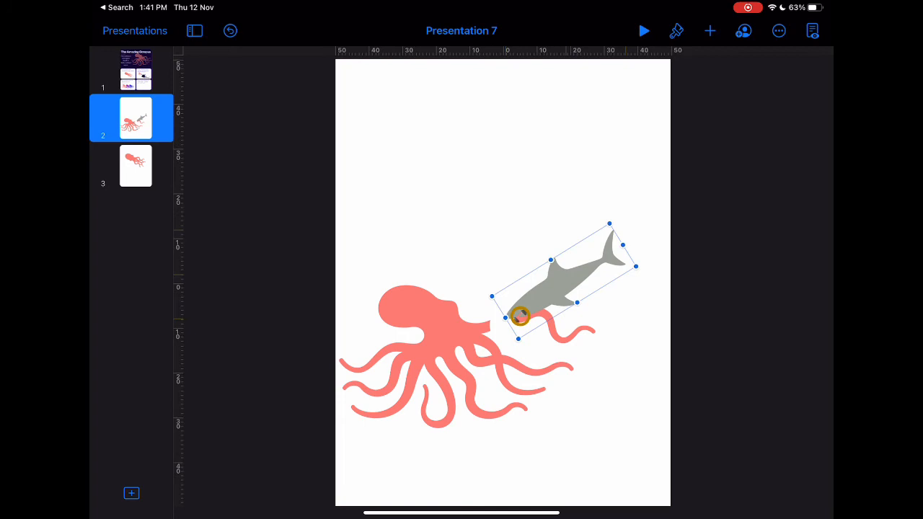
pyautogui.moveTo(519, 315); pyautogui.dragTo(545, 326)
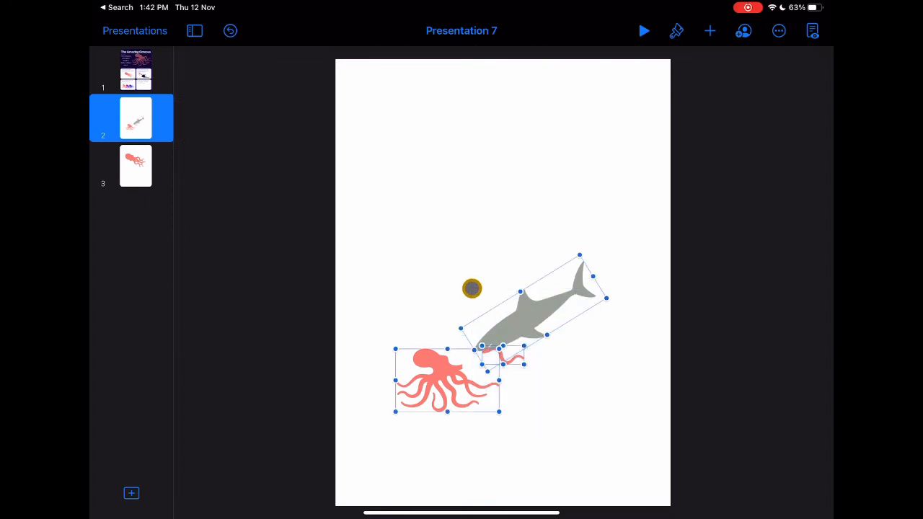
# Select the octopus together with the shark and copy the illustration.
pyautogui.click(676, 30)
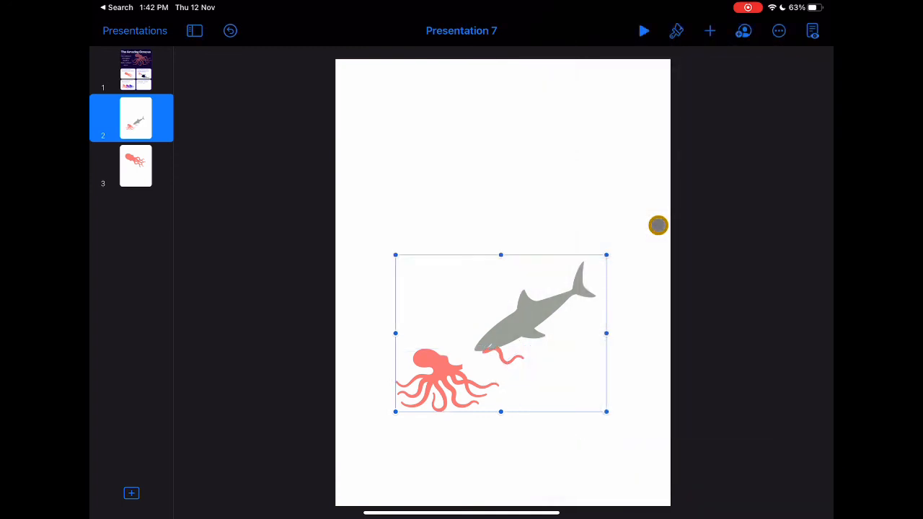
pyautogui.click(136, 69)
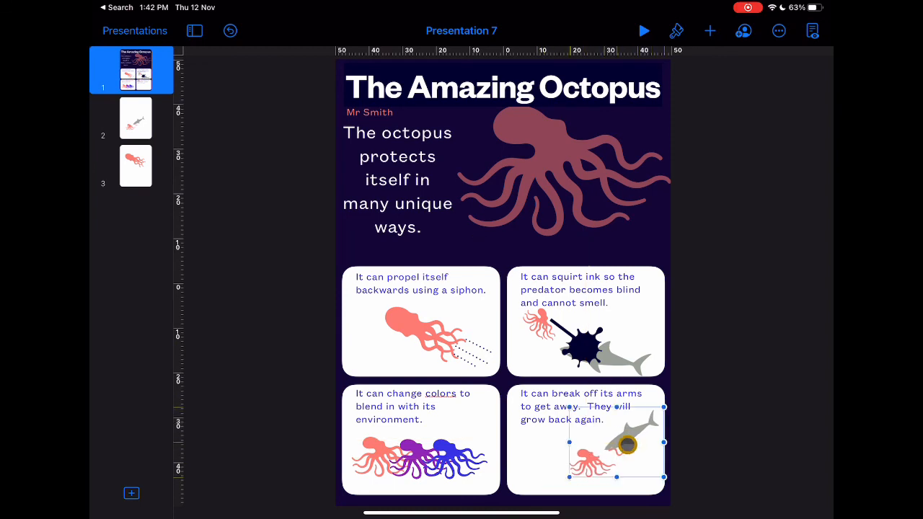
# Fit the pasted shark-and-octopus scene into the bottom-right info box on slide 1.
pyautogui.moveTo(608, 444); pyautogui.dragTo(605, 468)
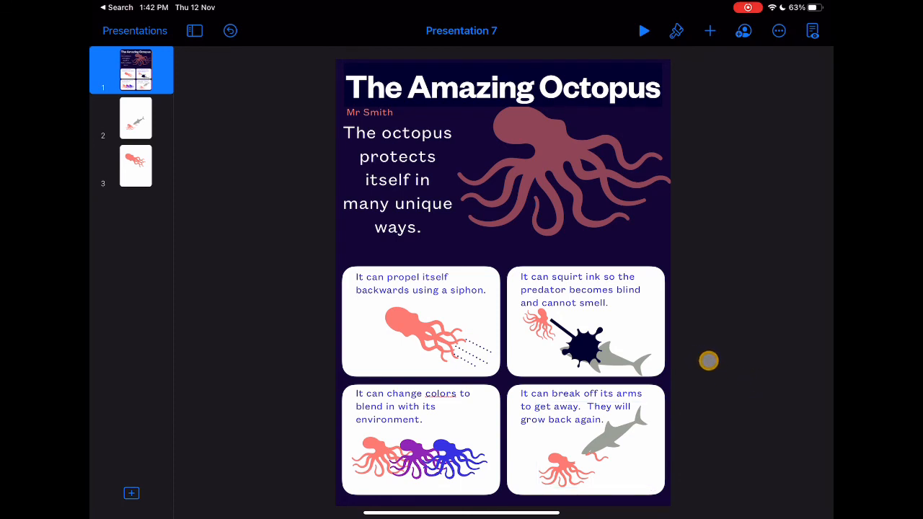
pyautogui.click(778, 30)
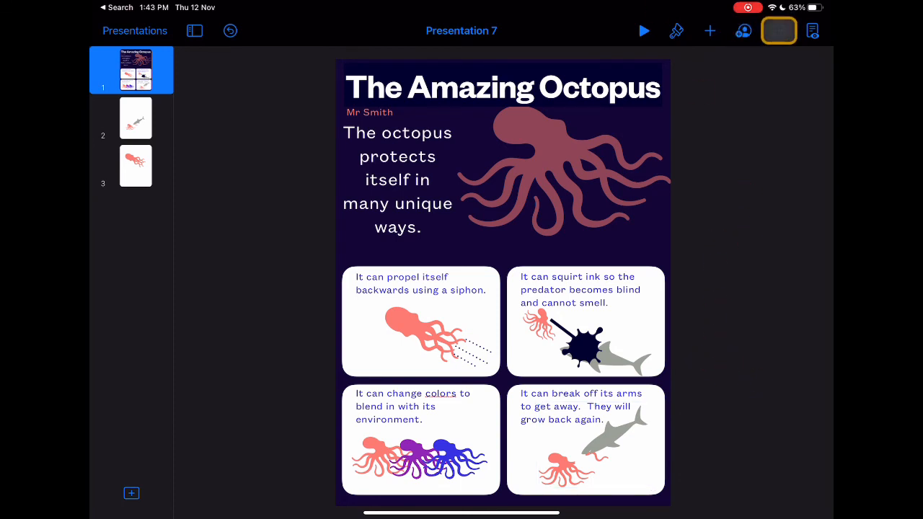
# Export slide 1 only as a JPEG (High Quality) image via Export > Images.
pyautogui.click(778, 31)
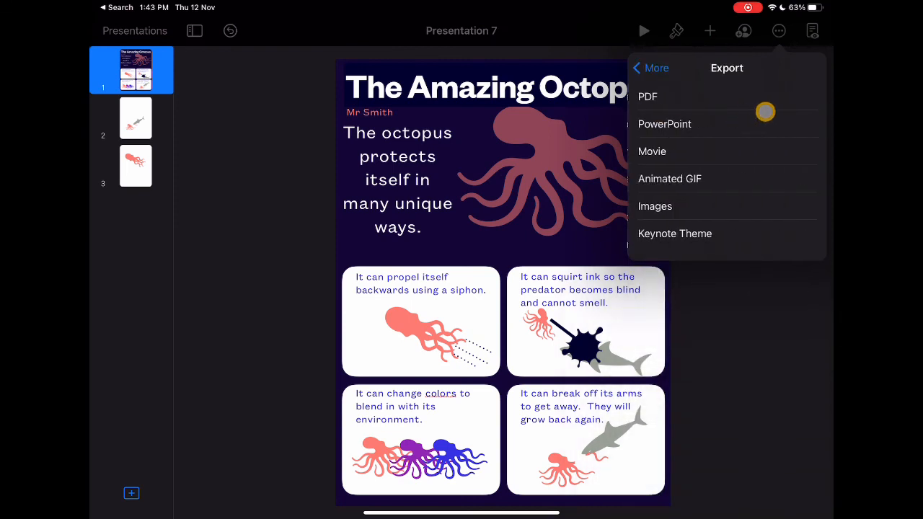
pyautogui.click(655, 205)
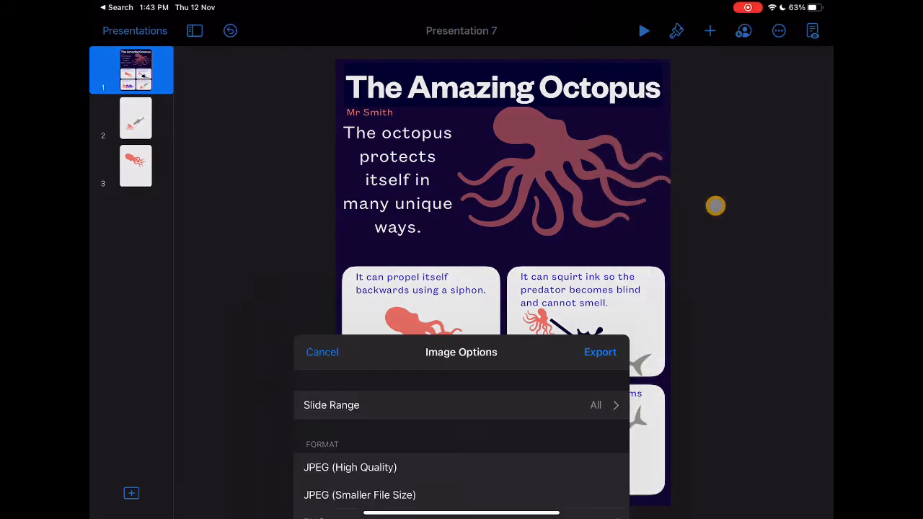
pyautogui.click(460, 404)
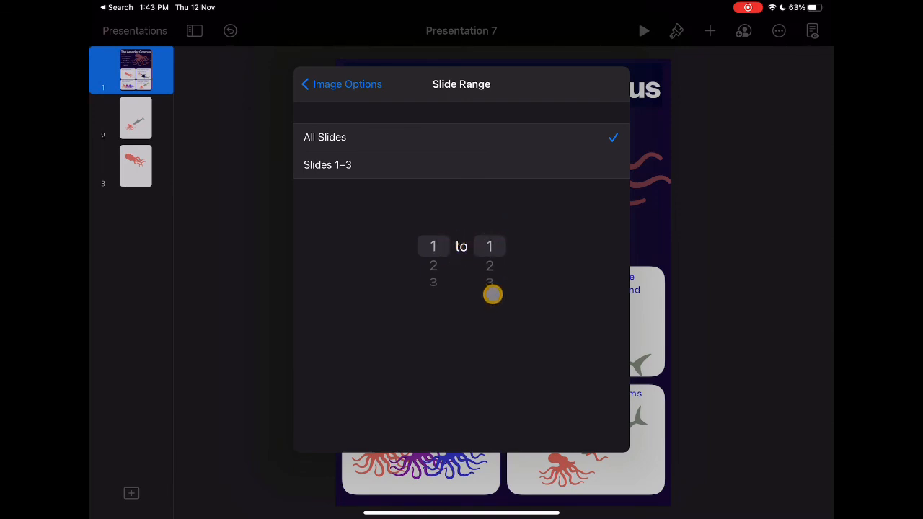
pyautogui.click(340, 84)
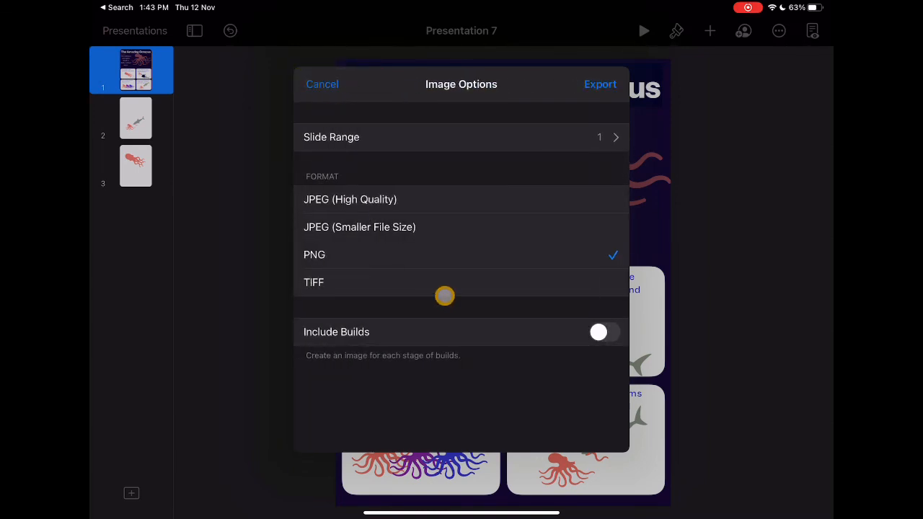
pyautogui.click(349, 199)
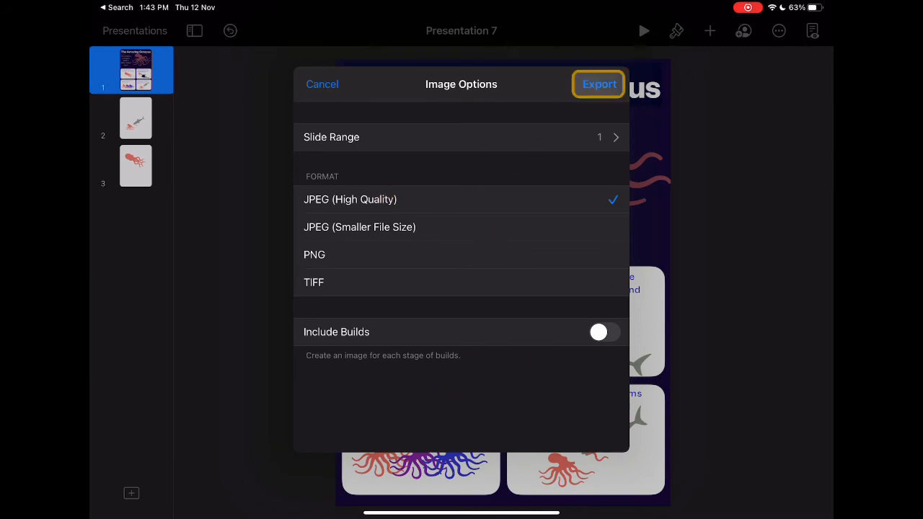
pyautogui.click(597, 84)
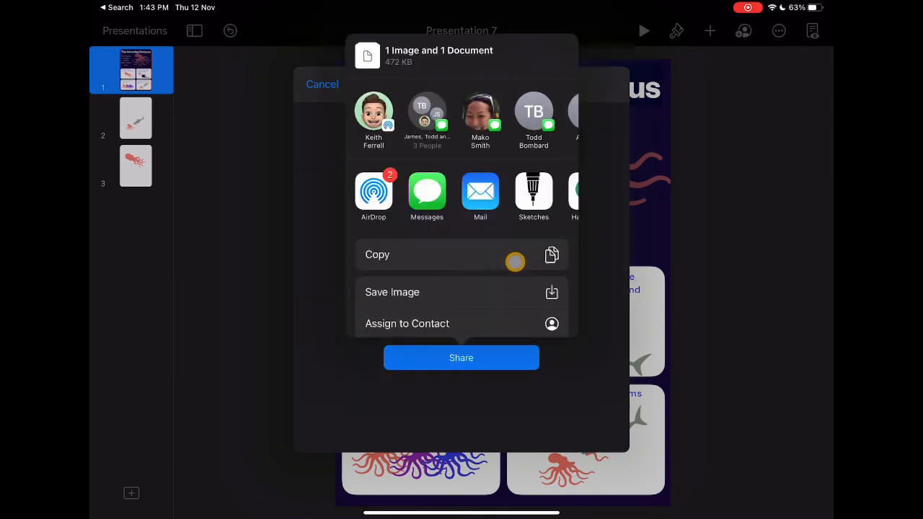